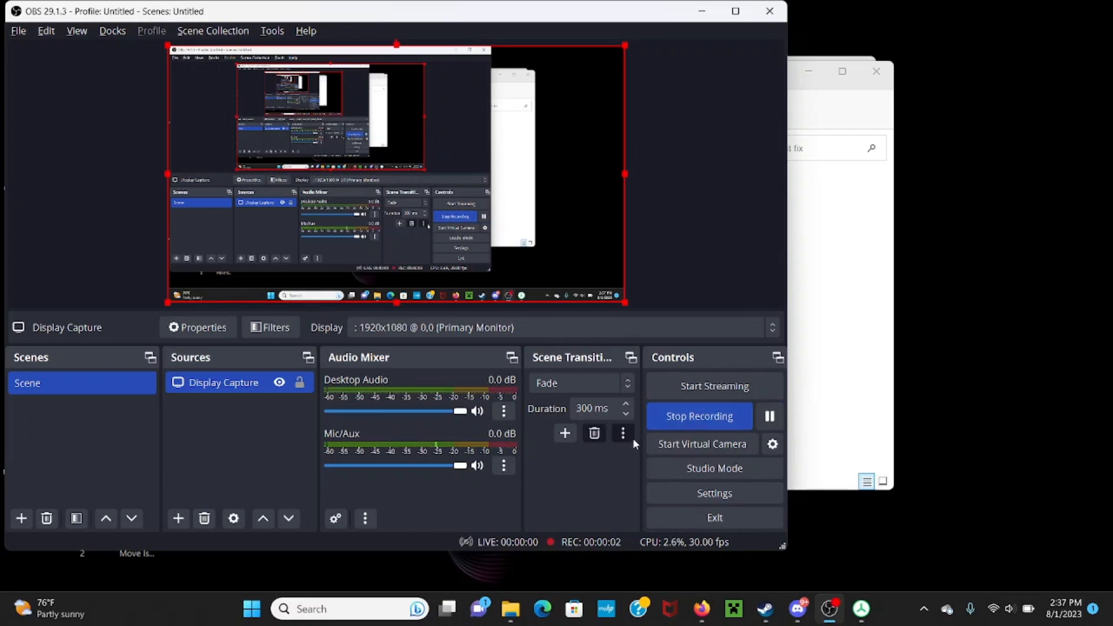
{"action": "mouse_move", "coordinate": [850, 275]}
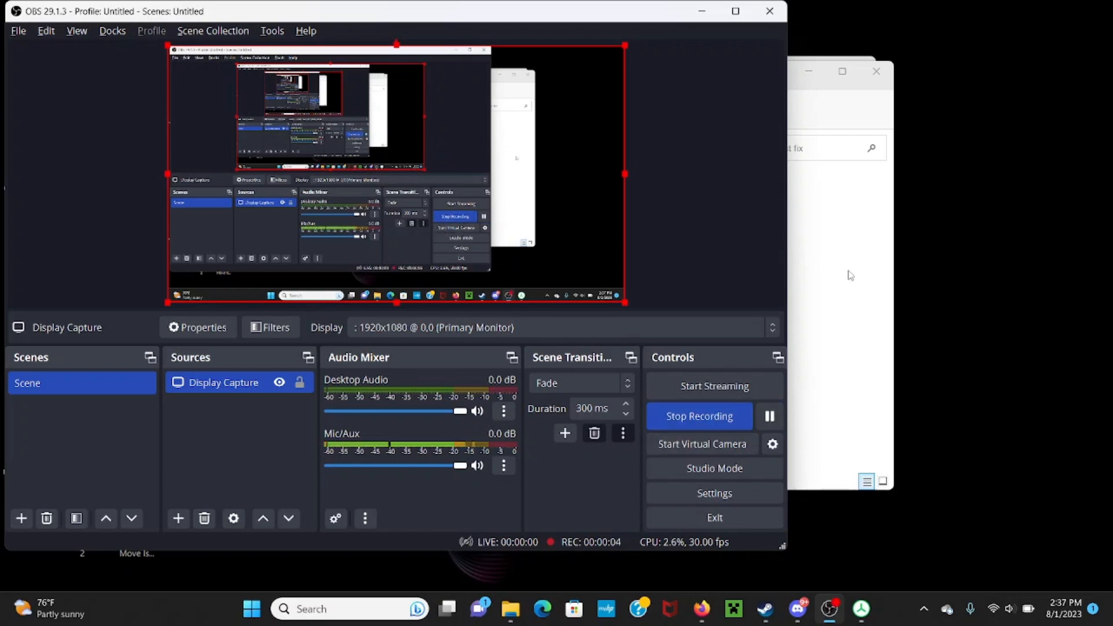
{"action": "mouse_move", "coordinate": [399, 101]}
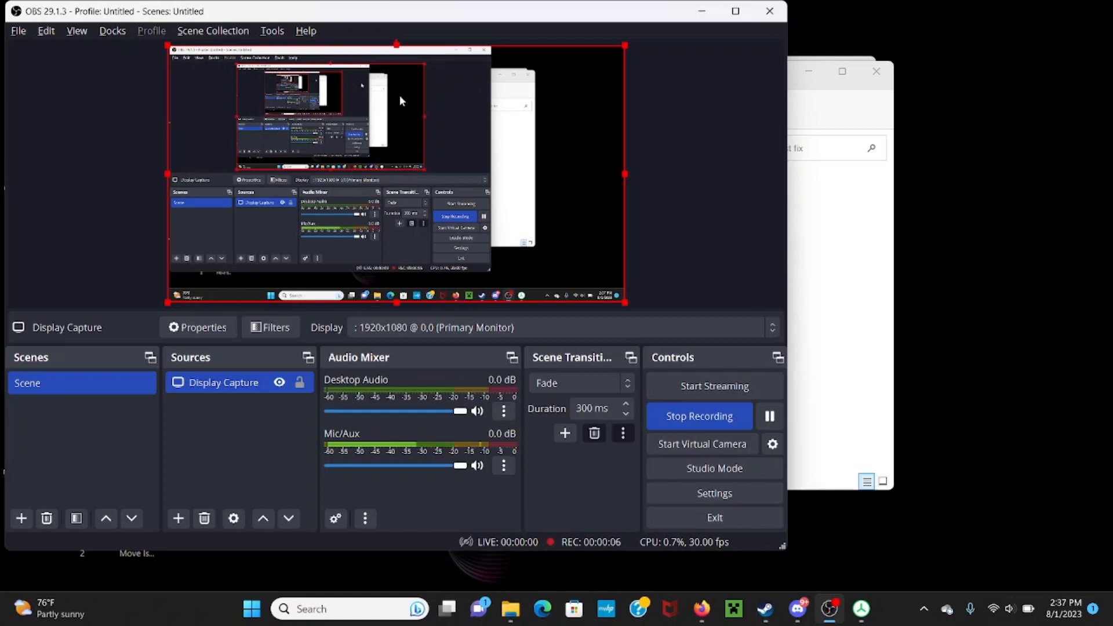
{"action": "mouse_move", "coordinate": [313, 177]}
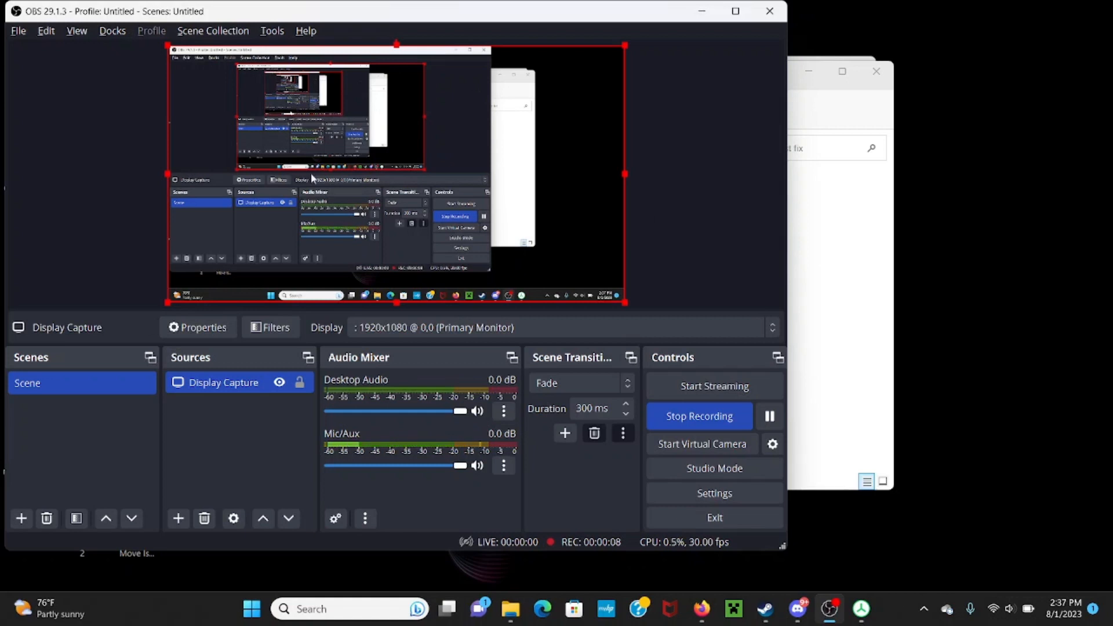
{"action": "mouse_move", "coordinate": [269, 114]}
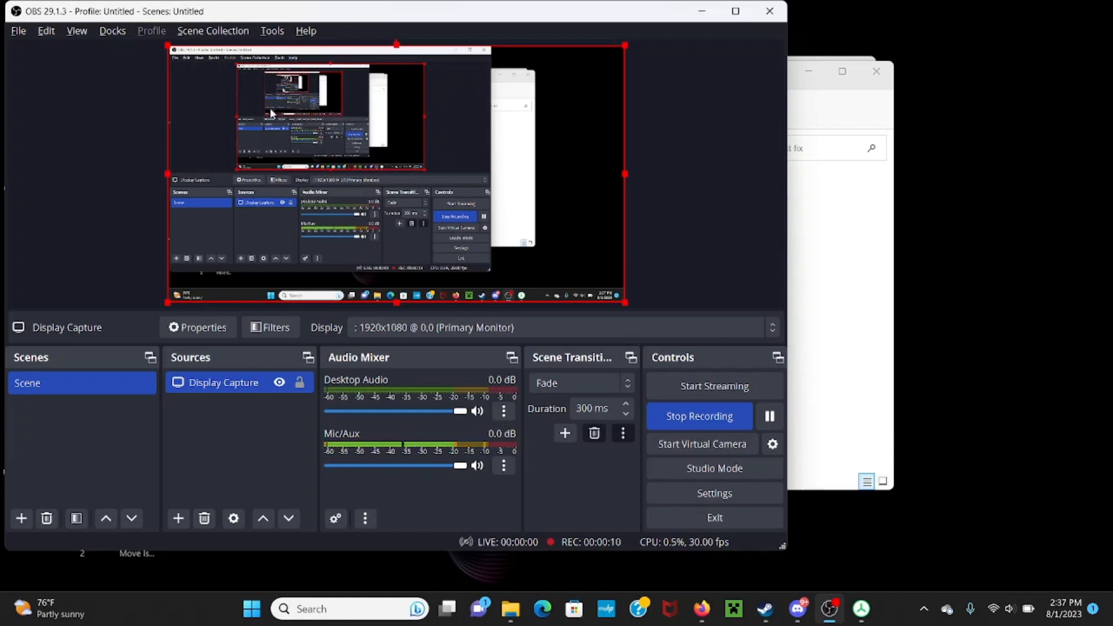
{"action": "mouse_move", "coordinate": [344, 164]}
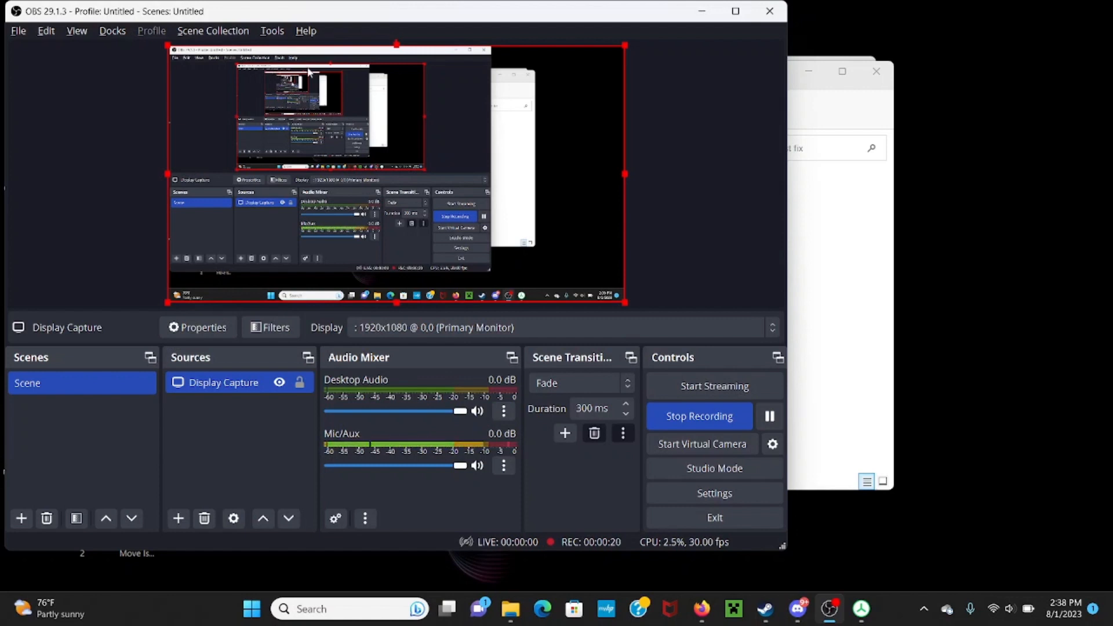
{"action": "mouse_move", "coordinate": [403, 107]}
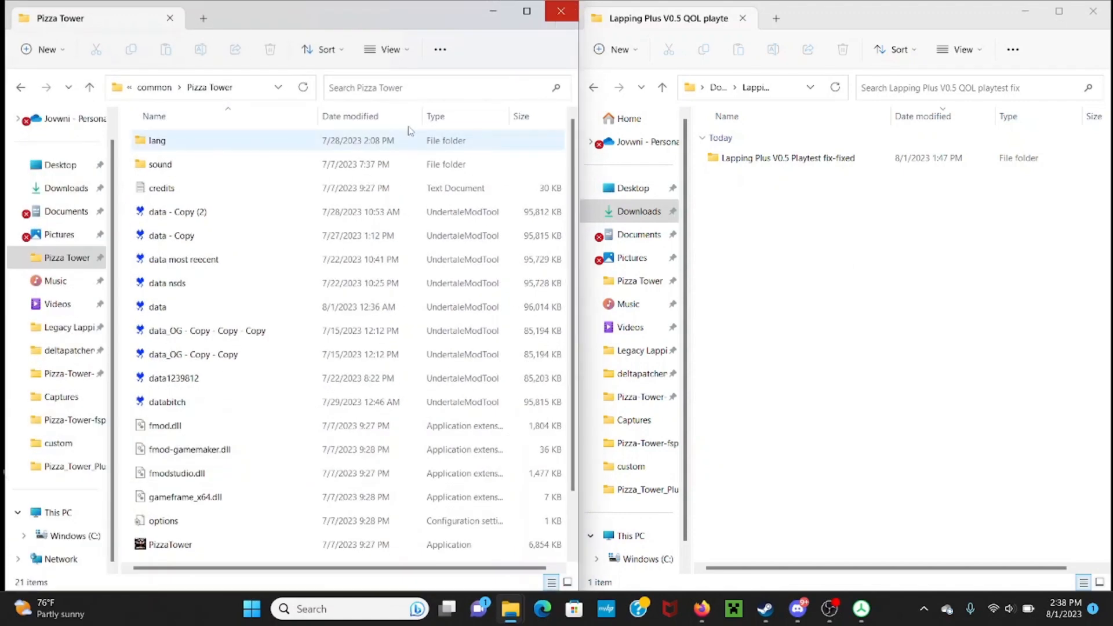
Maximize the Pizza Tower folder window so the full Steam install path shows.
{"action": "left_click", "coordinate": [162, 187]}
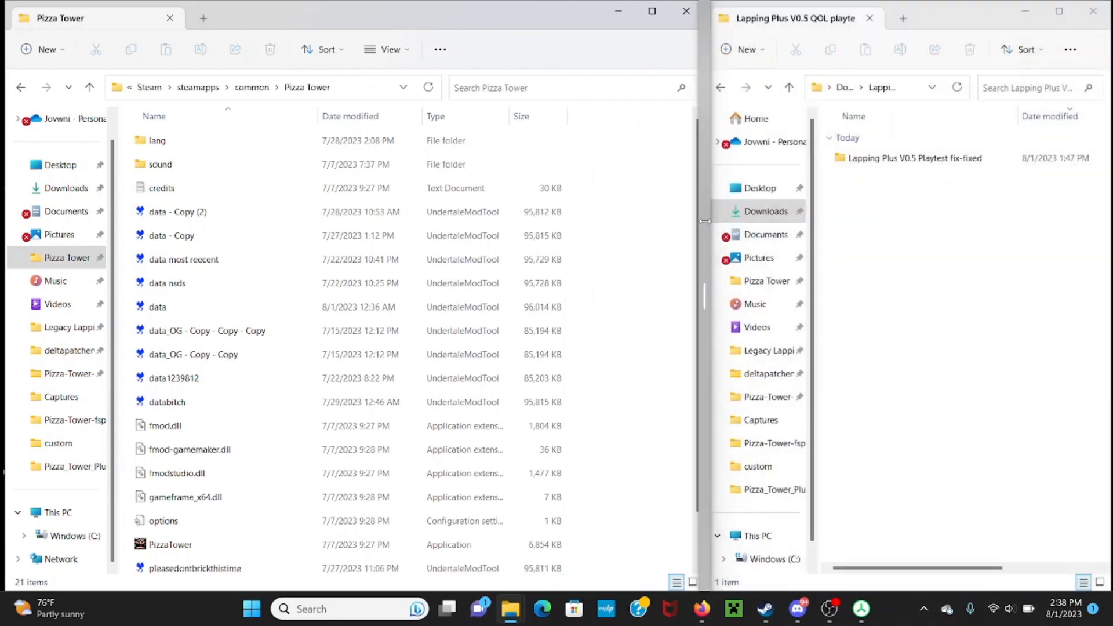
{"action": "mouse_move", "coordinate": [632, 28]}
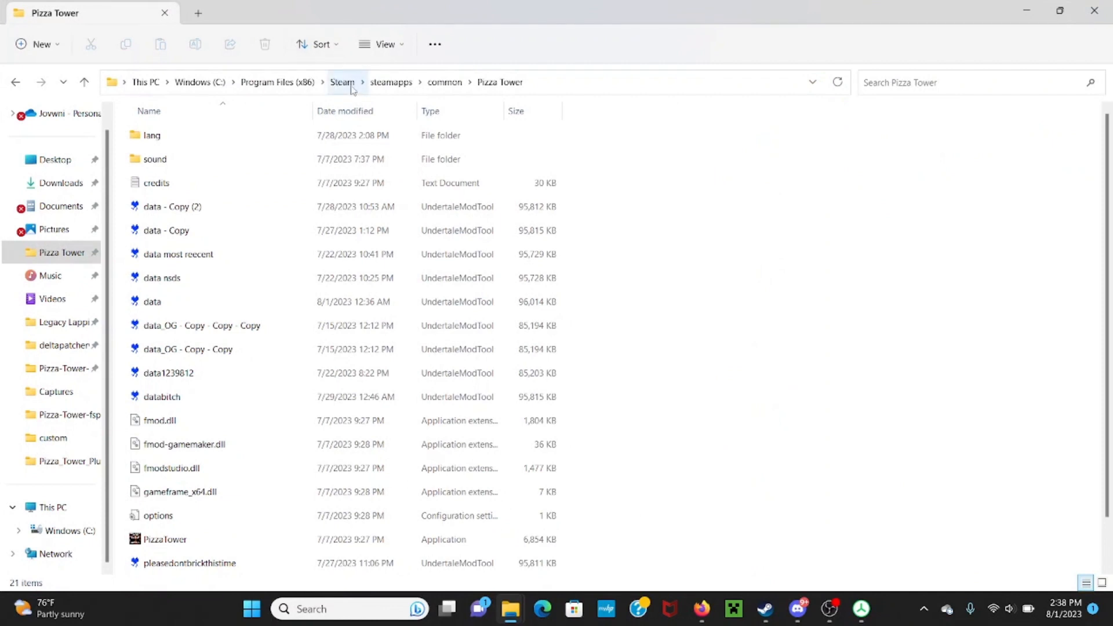
{"action": "mouse_move", "coordinate": [199, 82]}
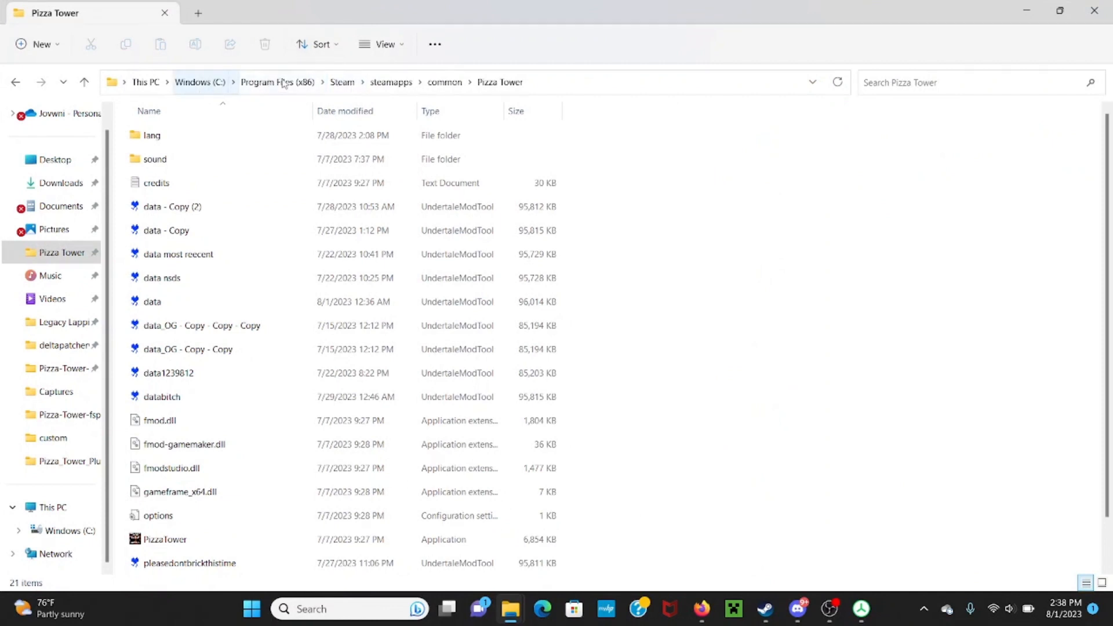
{"action": "mouse_move", "coordinate": [342, 82]}
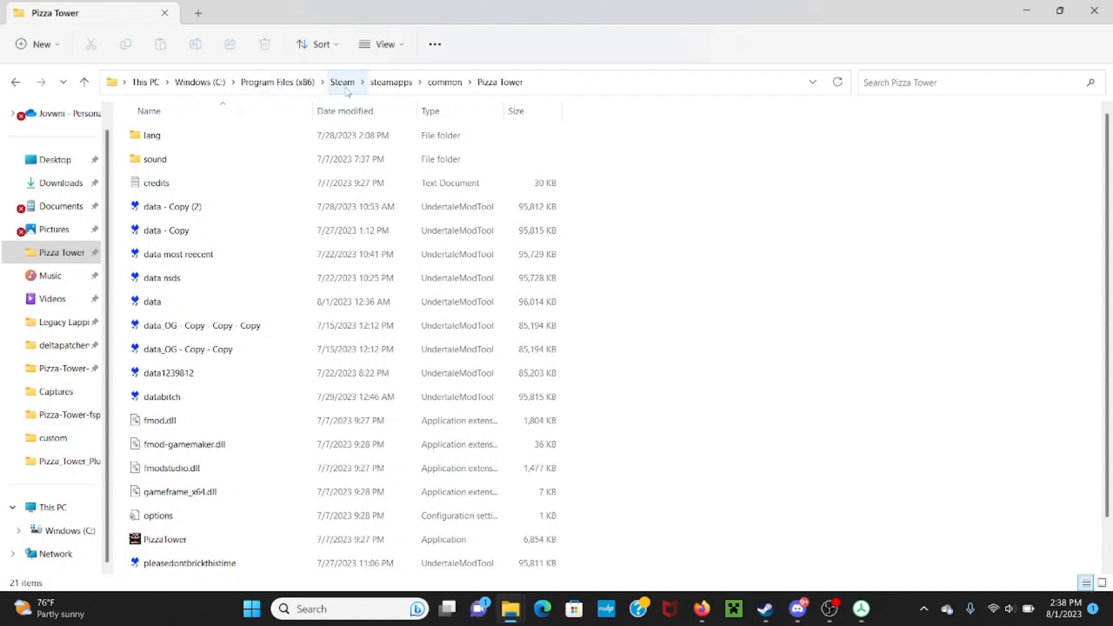
{"action": "mouse_move", "coordinate": [730, 559]}
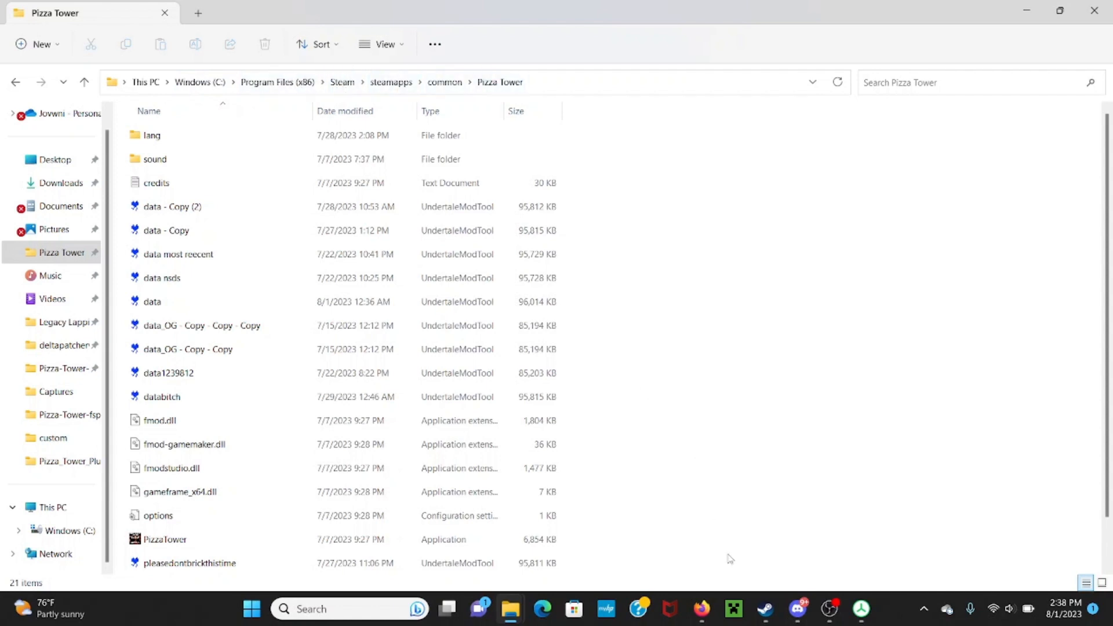
Bring up Steam's library home and go to the Pizza Tower game page.
{"action": "left_click", "coordinate": [764, 609]}
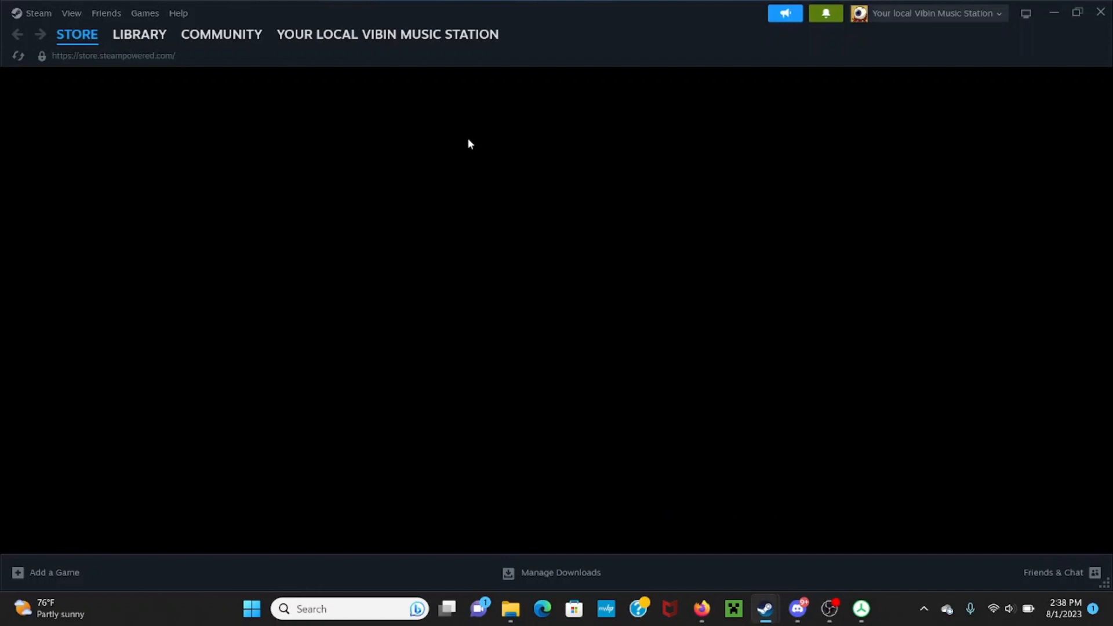
{"action": "left_click", "coordinate": [139, 34]}
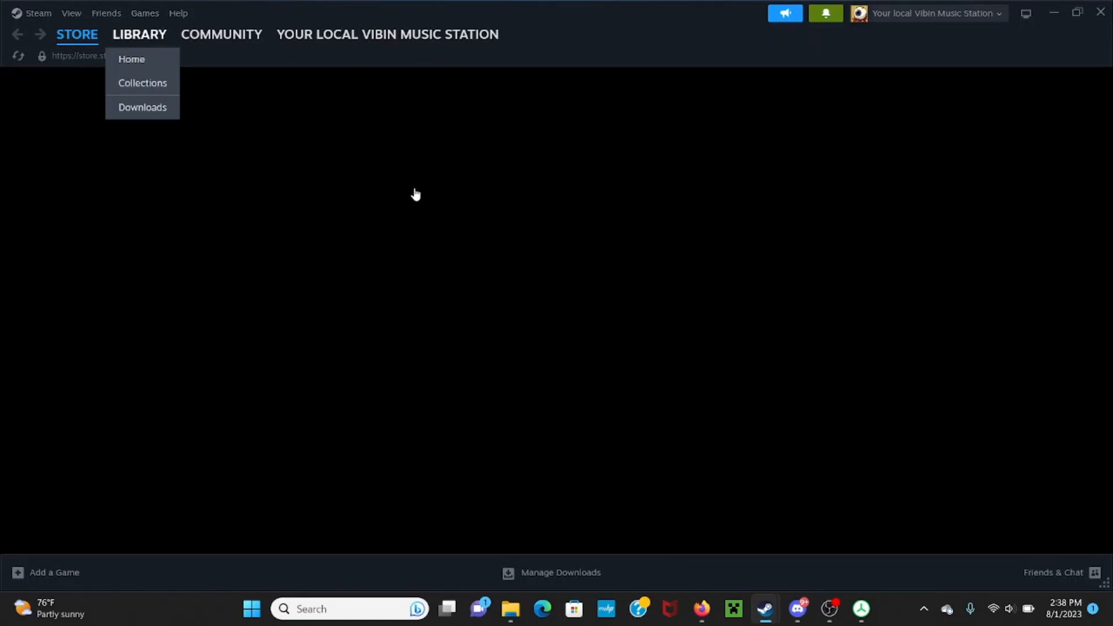
{"action": "left_click", "coordinate": [132, 59]}
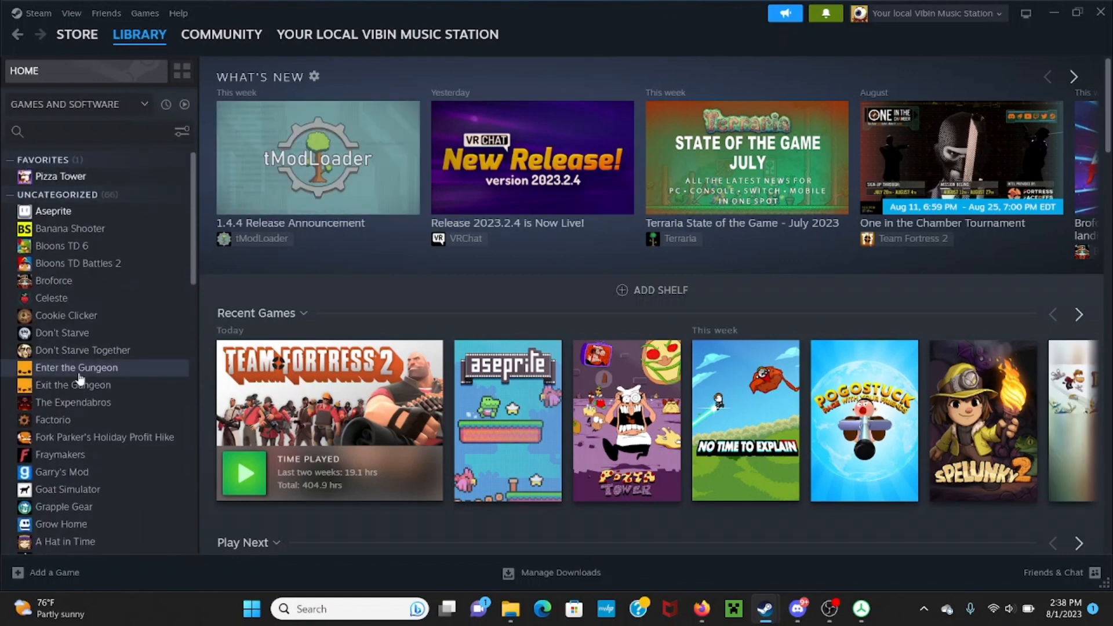
{"action": "left_click", "coordinate": [60, 176]}
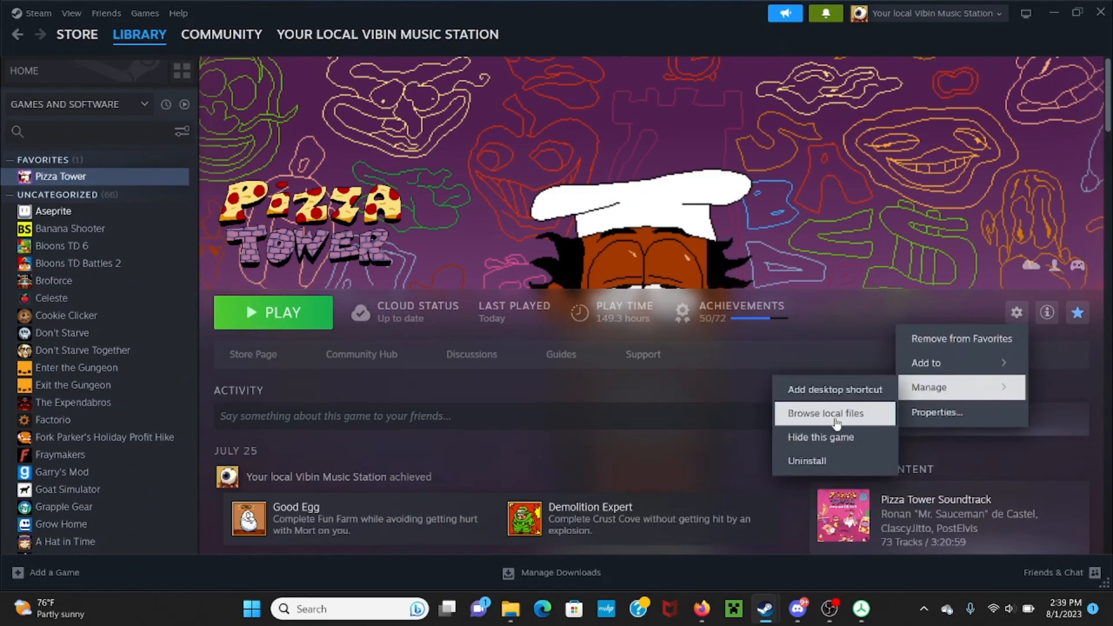
{"action": "mouse_move", "coordinate": [891, 342]}
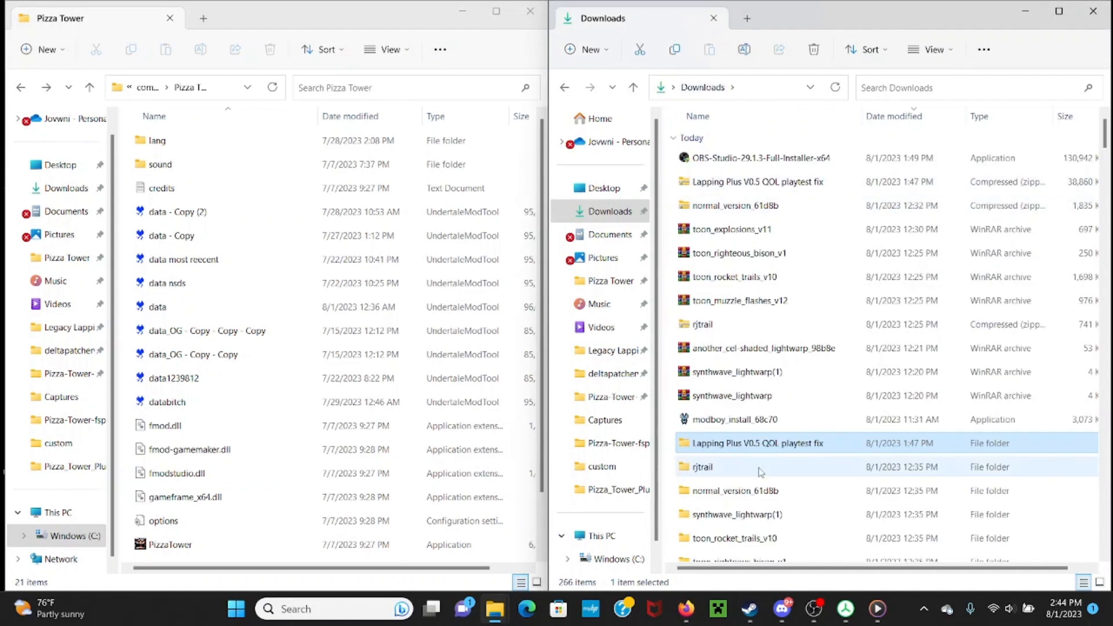
{"action": "mouse_move", "coordinate": [742, 446]}
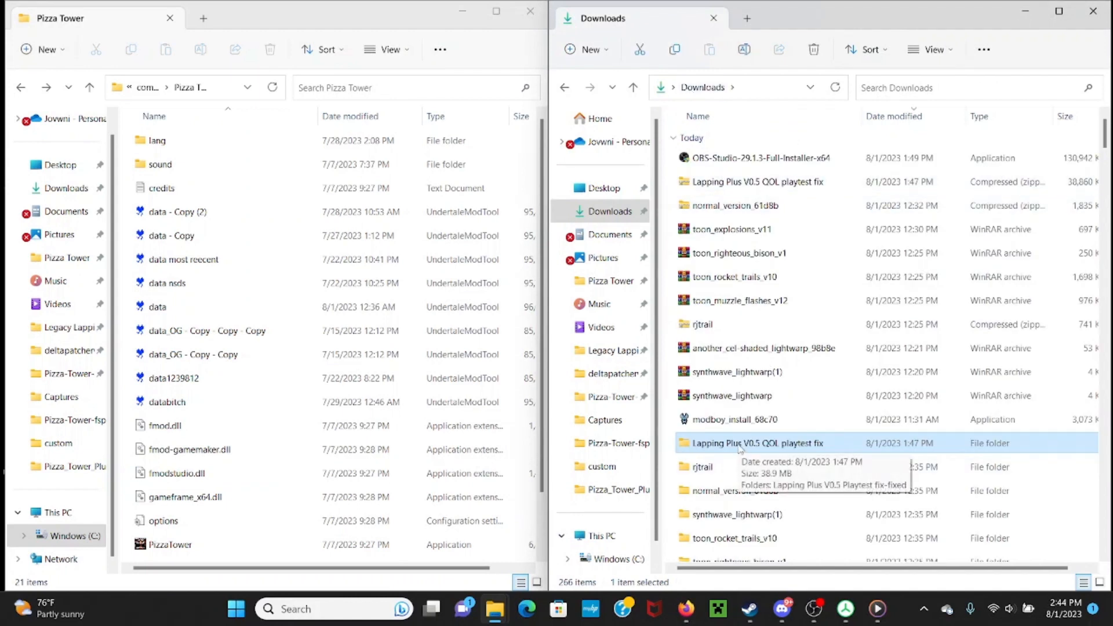
{"action": "mouse_move", "coordinate": [734, 490]}
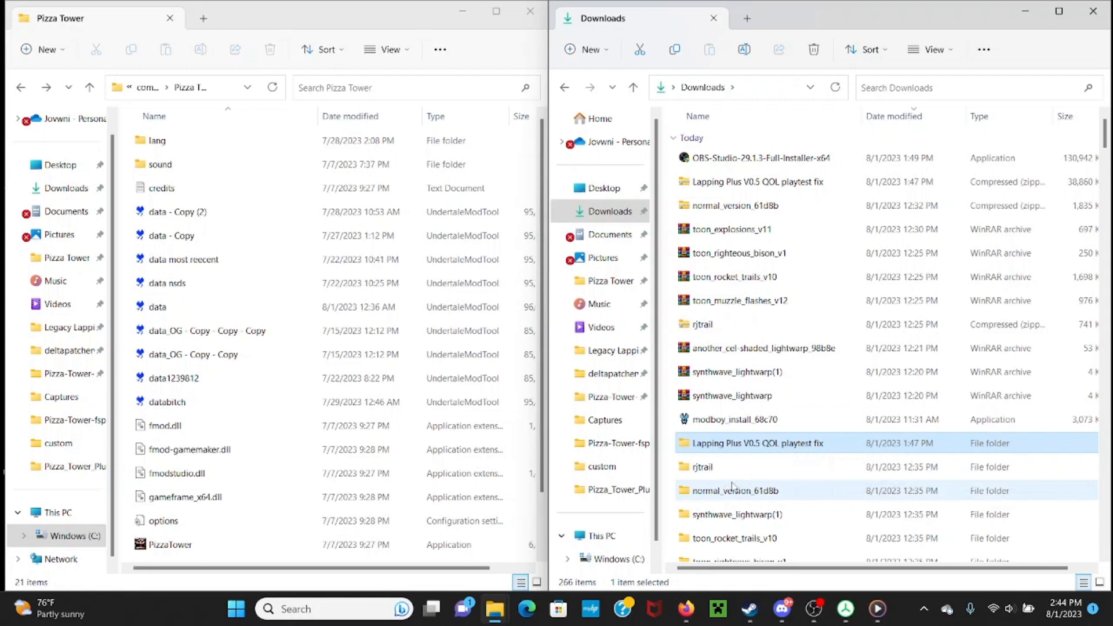
{"action": "mouse_move", "coordinate": [735, 443]}
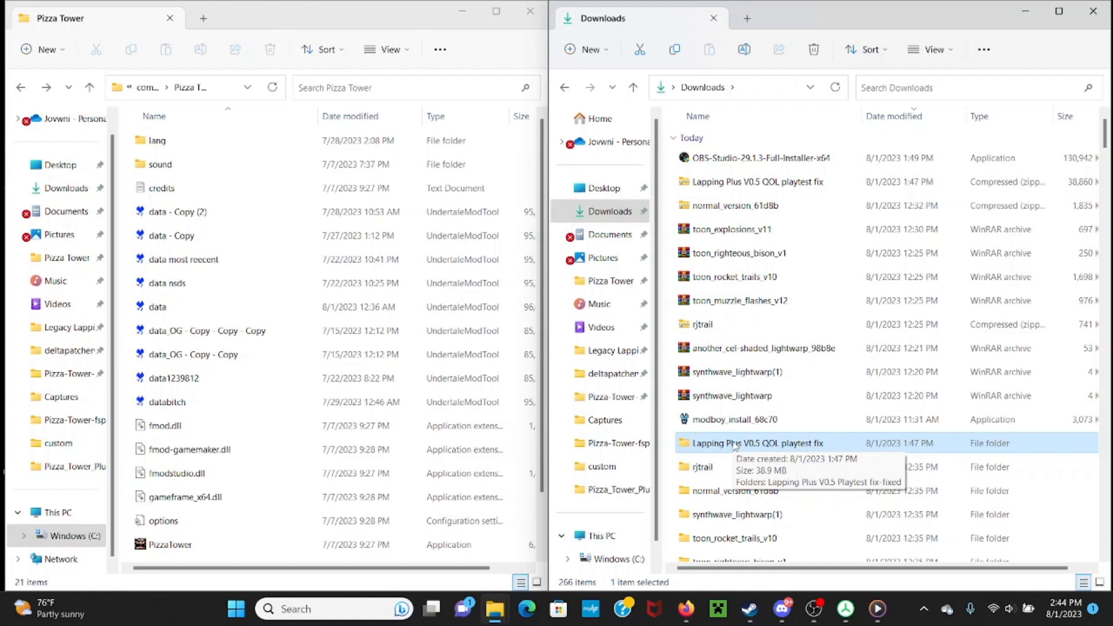
Open the Lapping Plus V0.5 fix-fixed folder in Downloads and select mod-music.bank.
{"action": "double_click", "coordinate": [756, 442]}
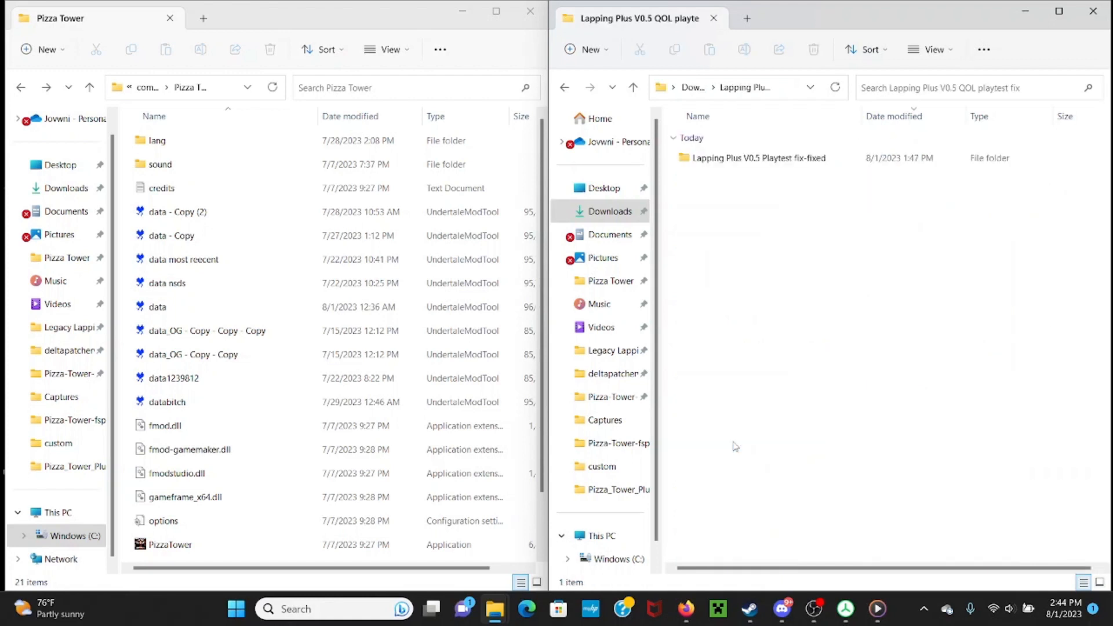
{"action": "double_click", "coordinate": [756, 158]}
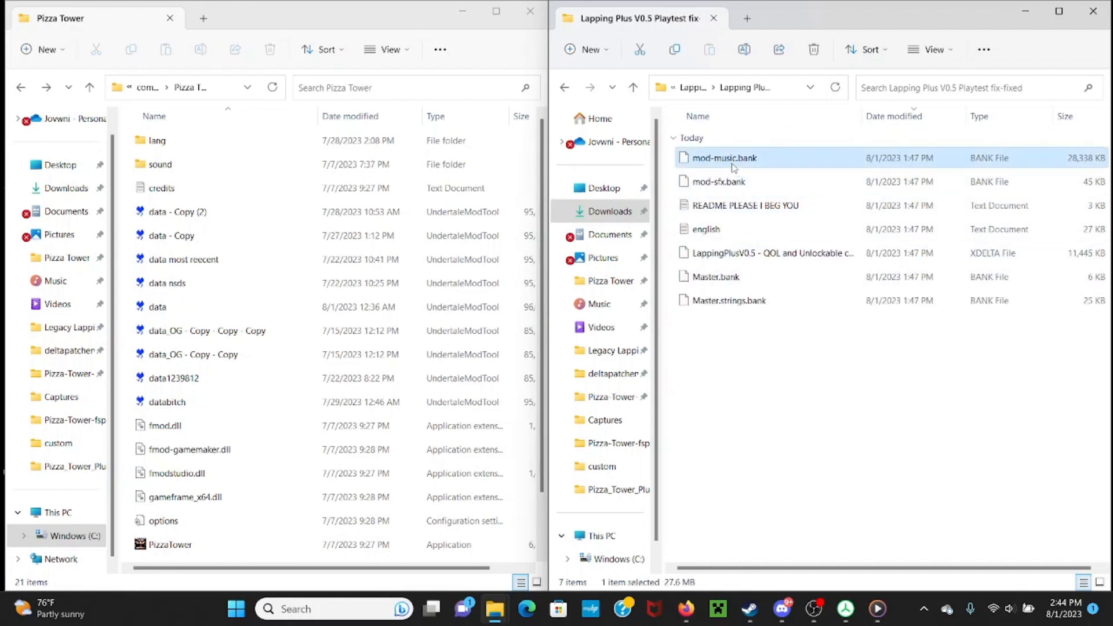
{"action": "left_click", "coordinate": [717, 181]}
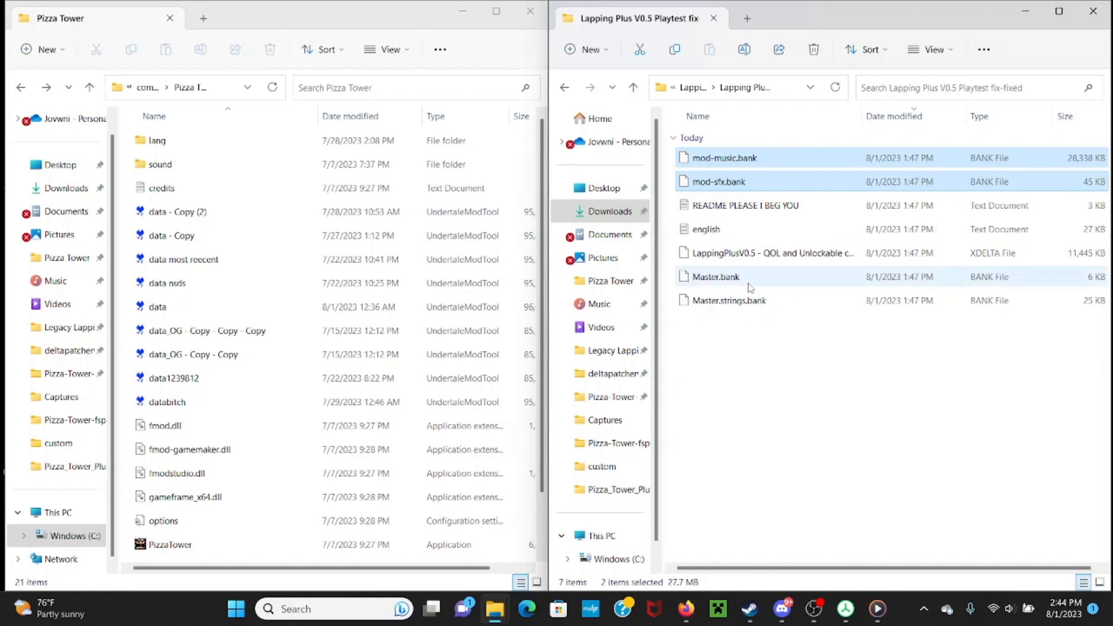
{"action": "mouse_move", "coordinate": [733, 291]}
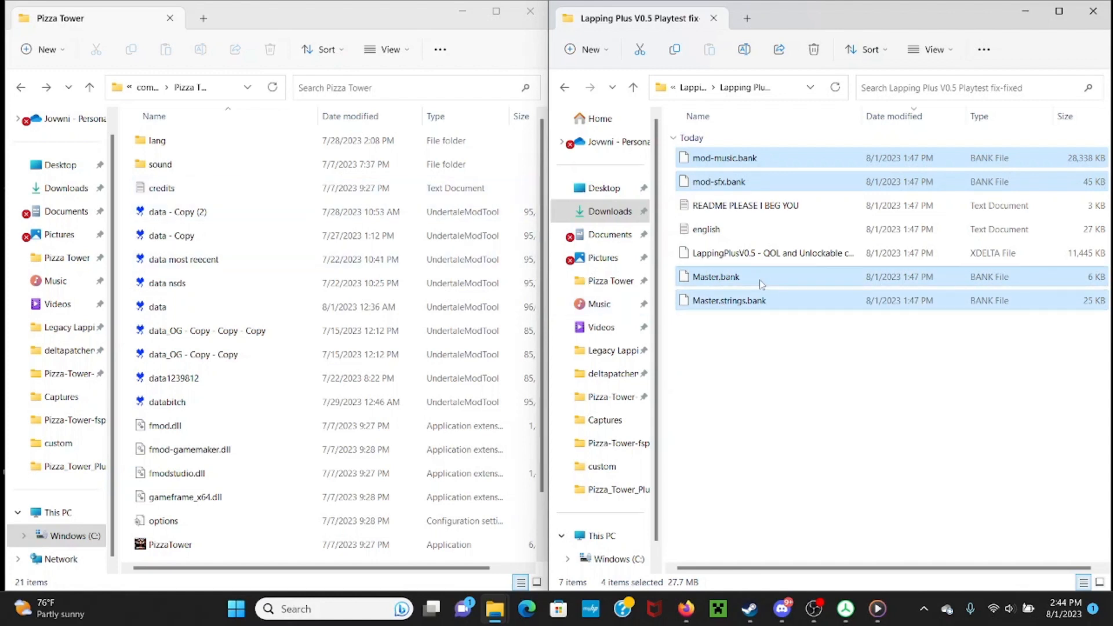
{"action": "mouse_move", "coordinate": [806, 305]}
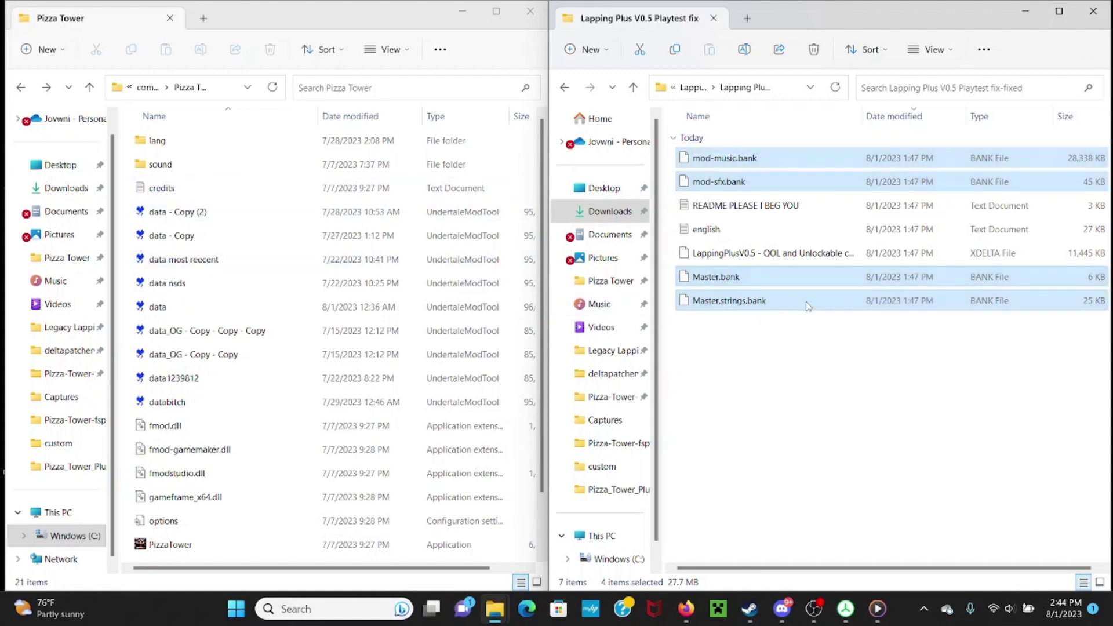
Paste the four Lapping Plus bank files into sound\Desktop, replacing the existing ones.
{"action": "double_click", "coordinate": [160, 164]}
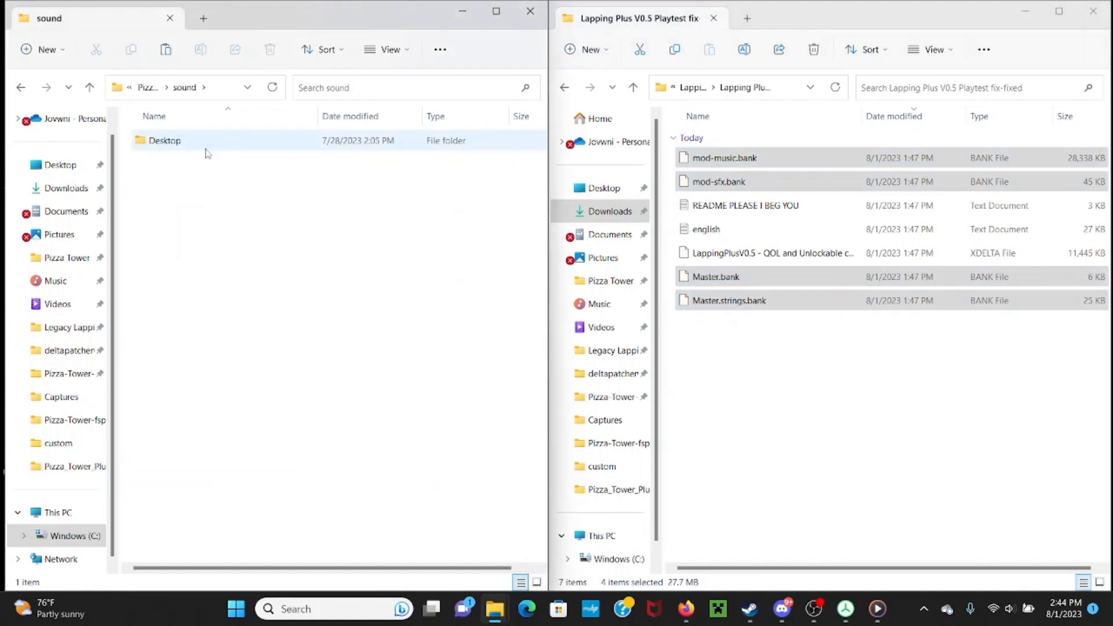
{"action": "double_click", "coordinate": [165, 140]}
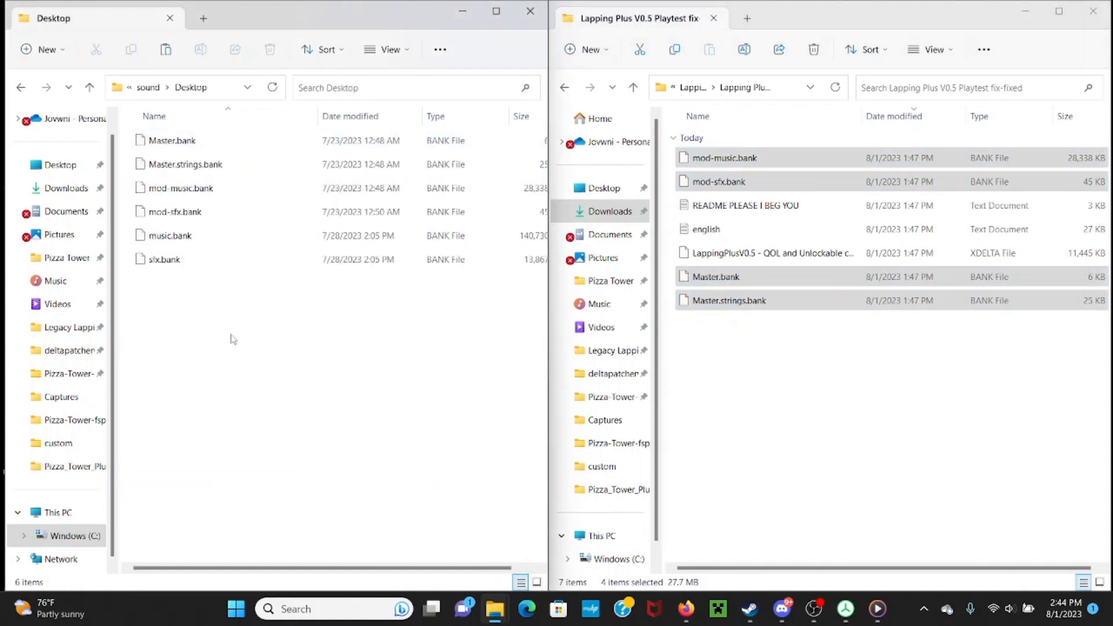
{"action": "right_click", "coordinate": [233, 339]}
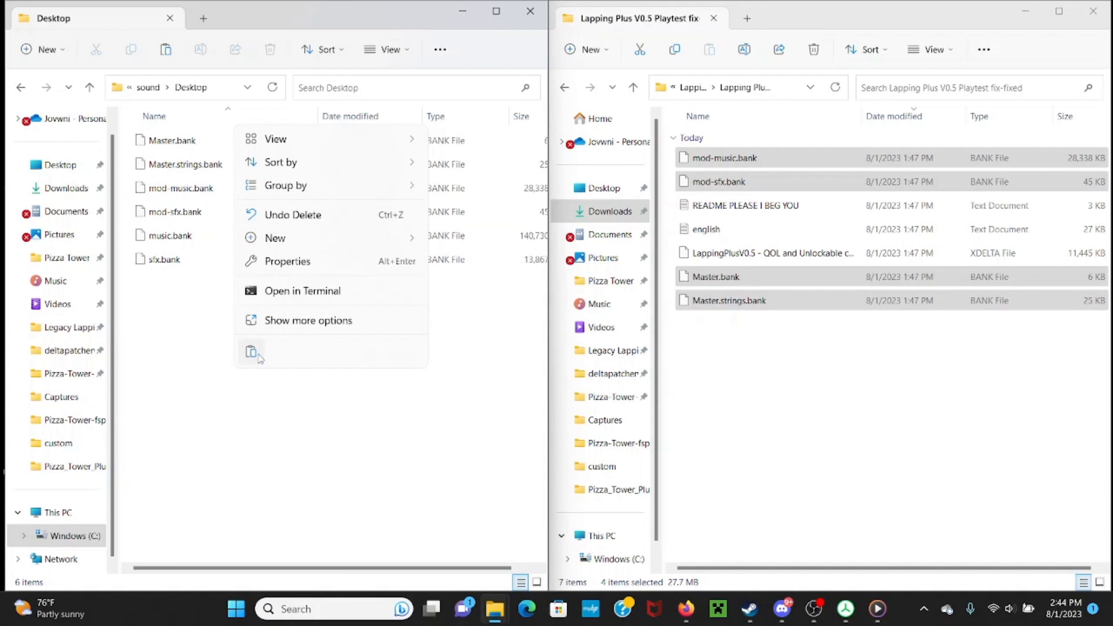
{"action": "left_click", "coordinate": [250, 351]}
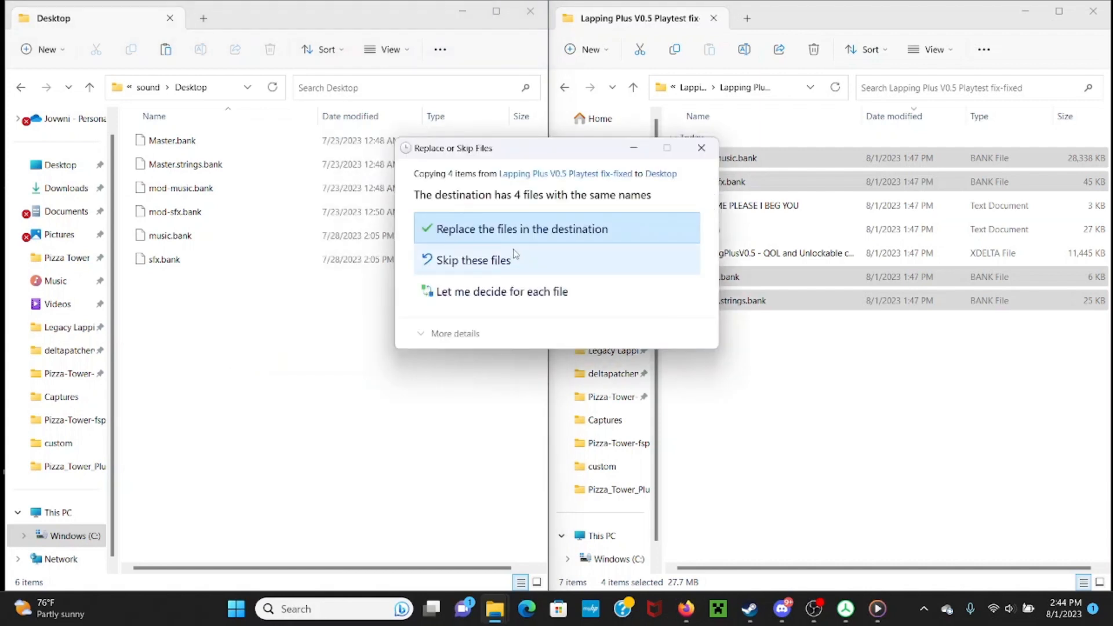
{"action": "left_click", "coordinate": [521, 229]}
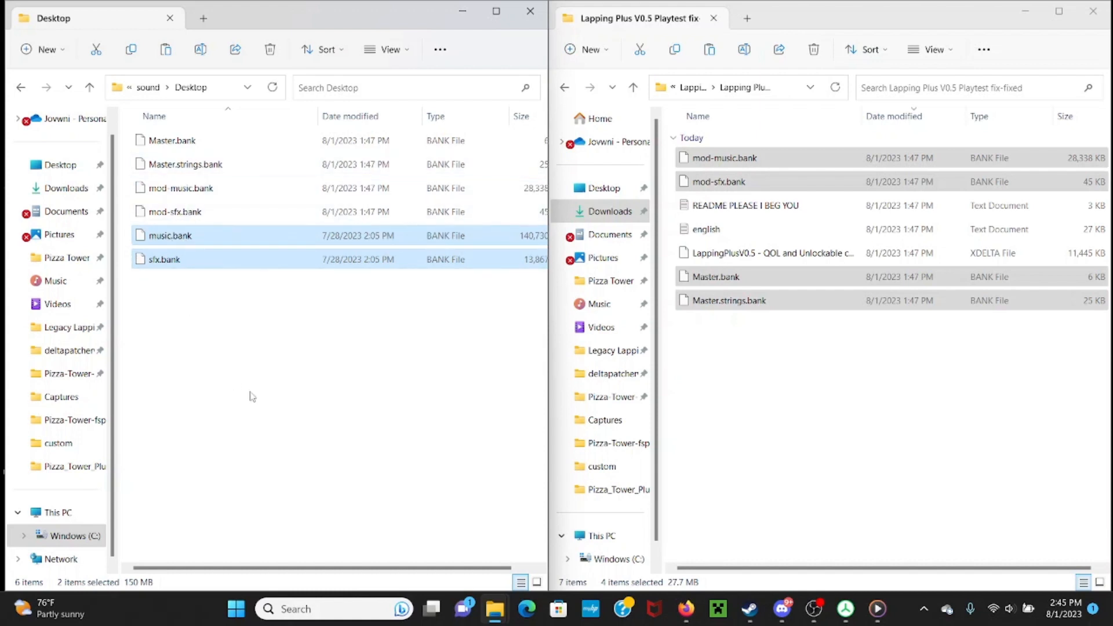
{"action": "mouse_move", "coordinate": [301, 320]}
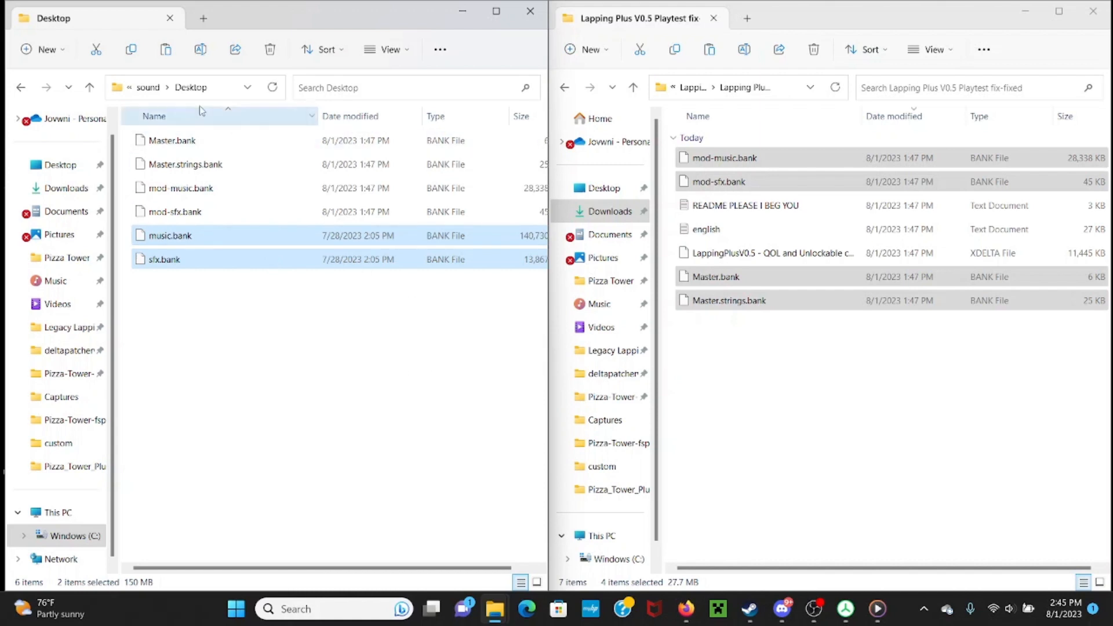
Return to the Pizza Tower folder and check the mod's english.txt contents.
{"action": "left_click", "coordinate": [21, 88]}
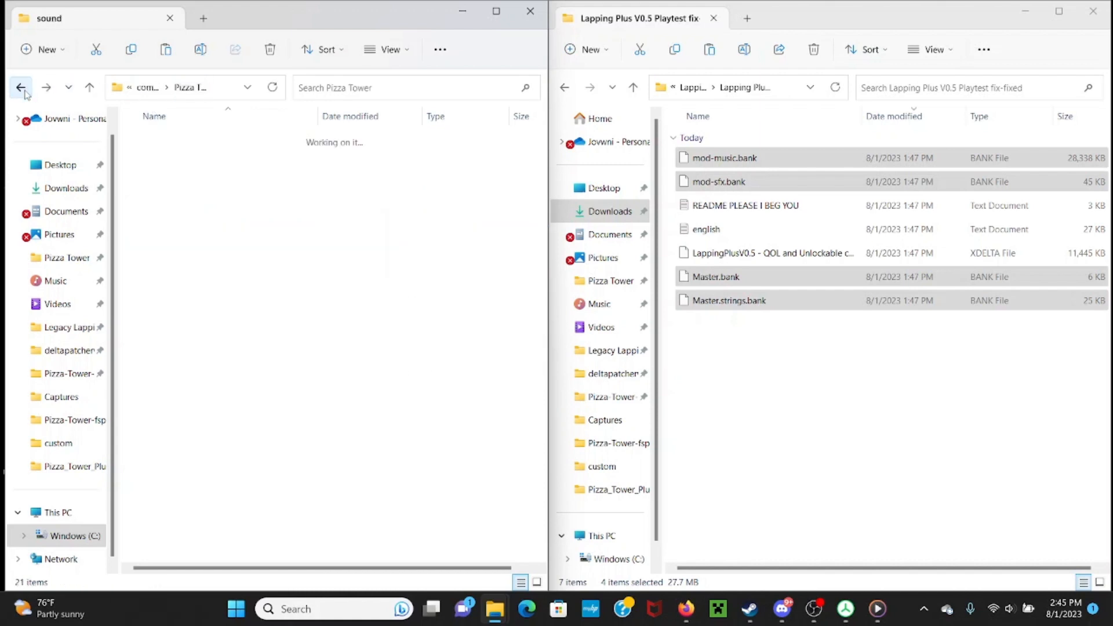
{"action": "left_click", "coordinate": [21, 88]}
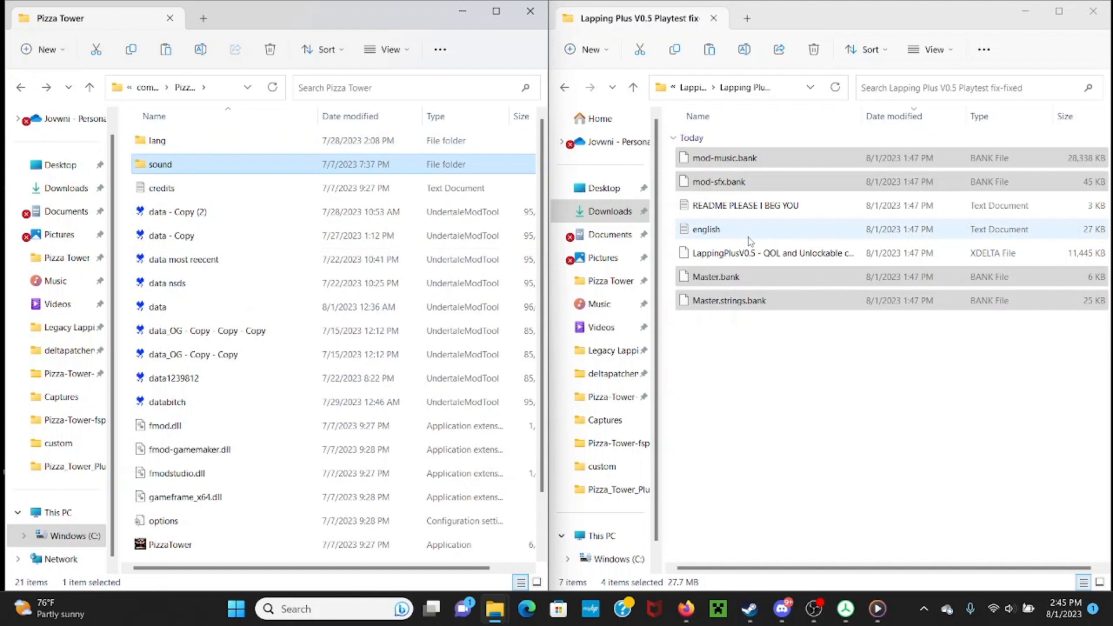
{"action": "mouse_move", "coordinate": [736, 241]}
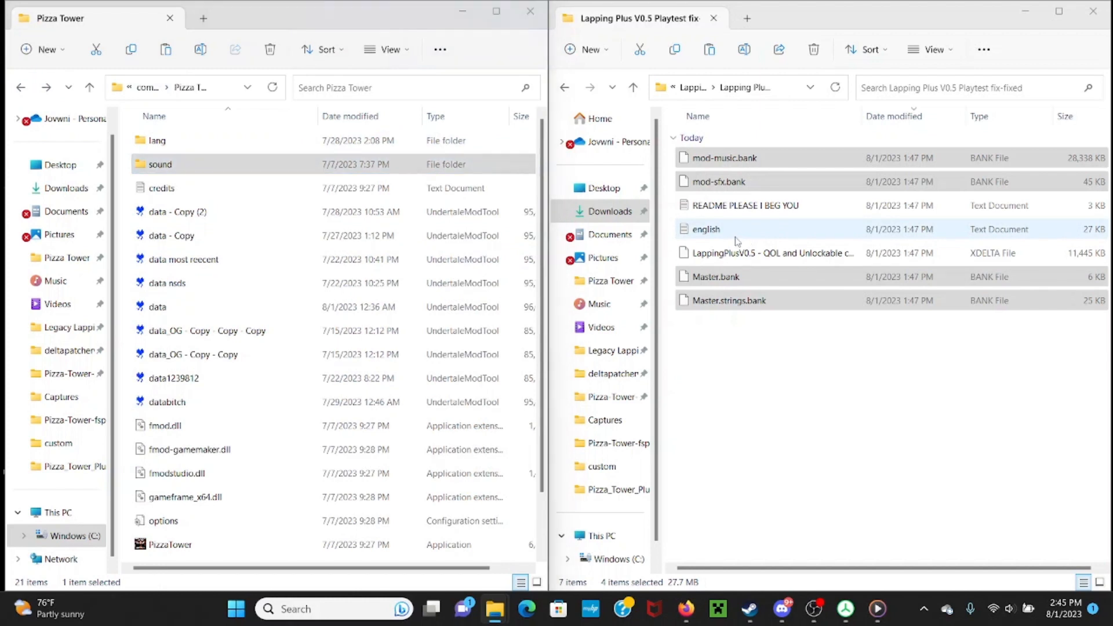
{"action": "left_click", "coordinate": [705, 228]}
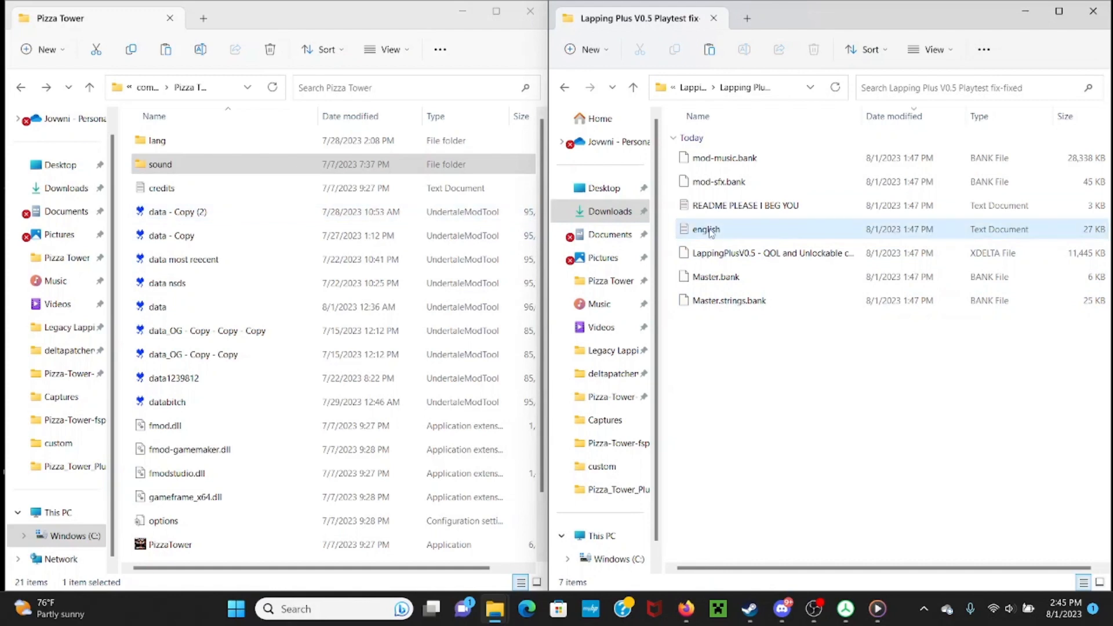
{"action": "double_click", "coordinate": [706, 229]}
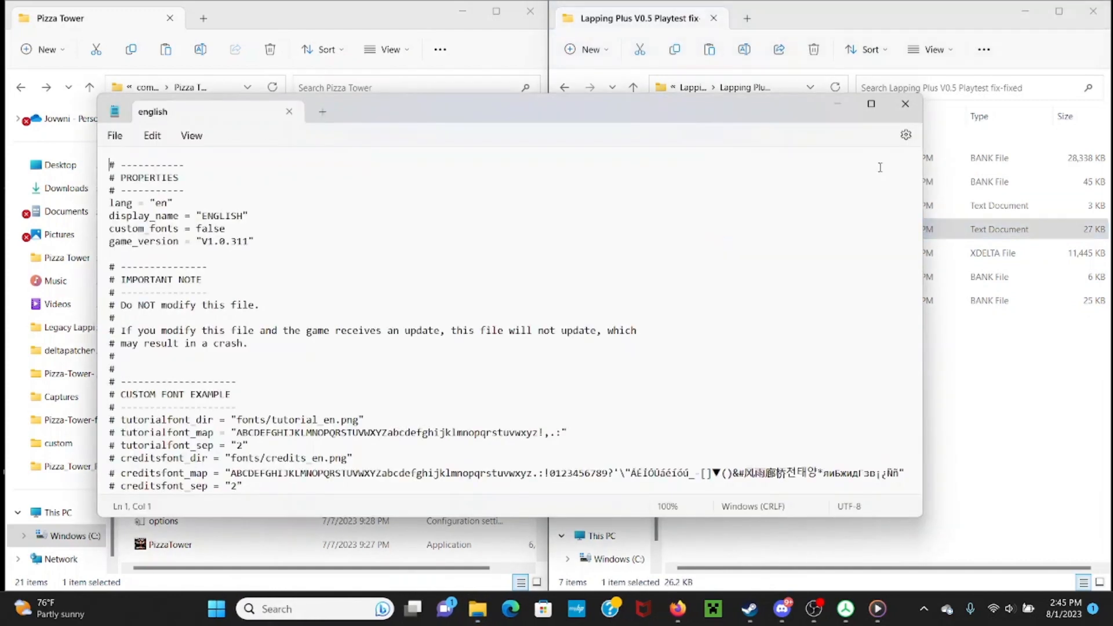
{"action": "left_click", "coordinate": [904, 104]}
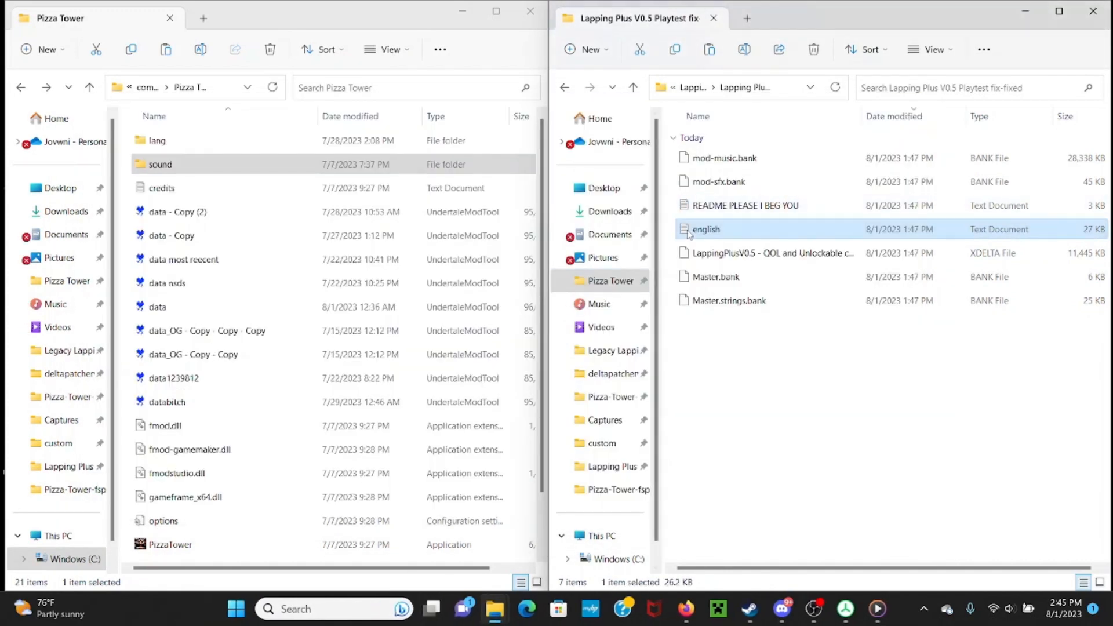
Copy english.txt into the game's lang folder, replacing the original, then head to the deltapatcher folder.
{"action": "right_click", "coordinate": [706, 228]}
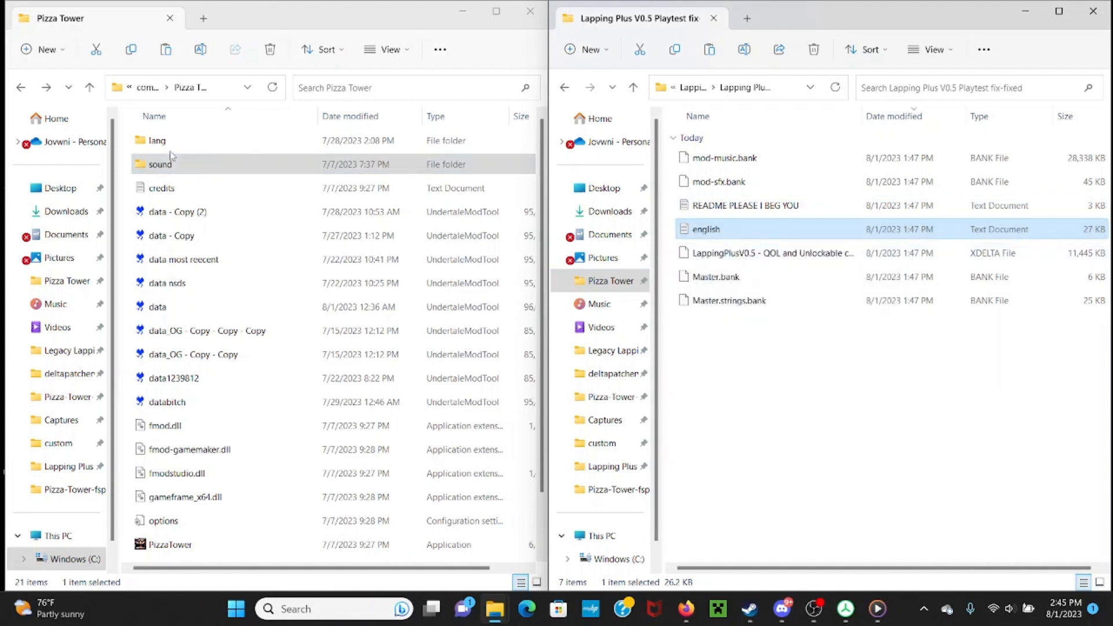
{"action": "right_click", "coordinate": [228, 248]}
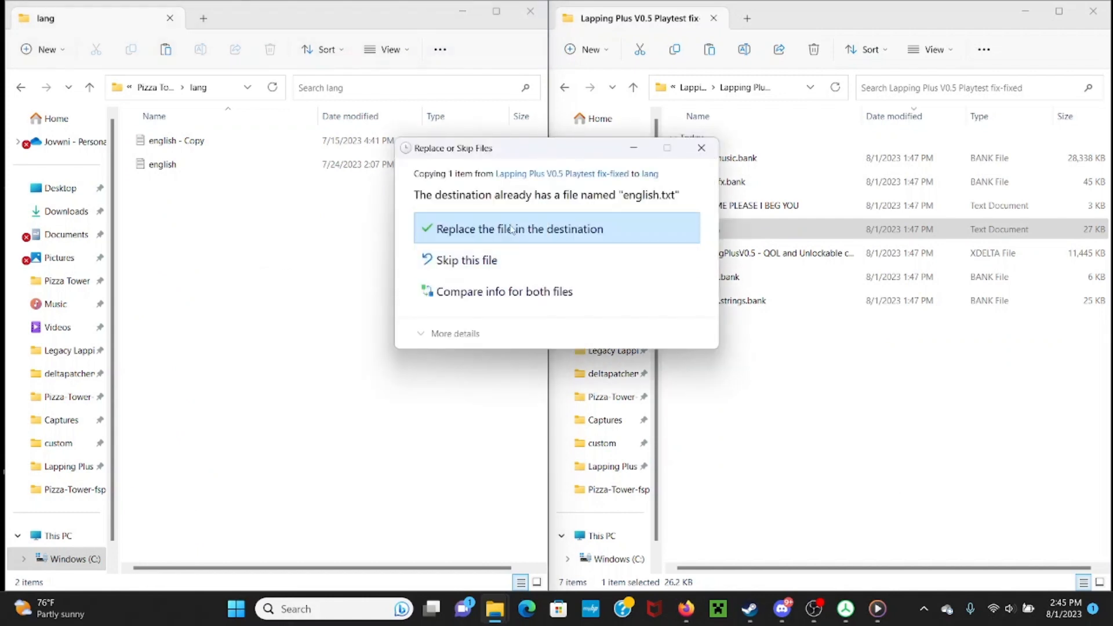
{"action": "left_click", "coordinate": [520, 229]}
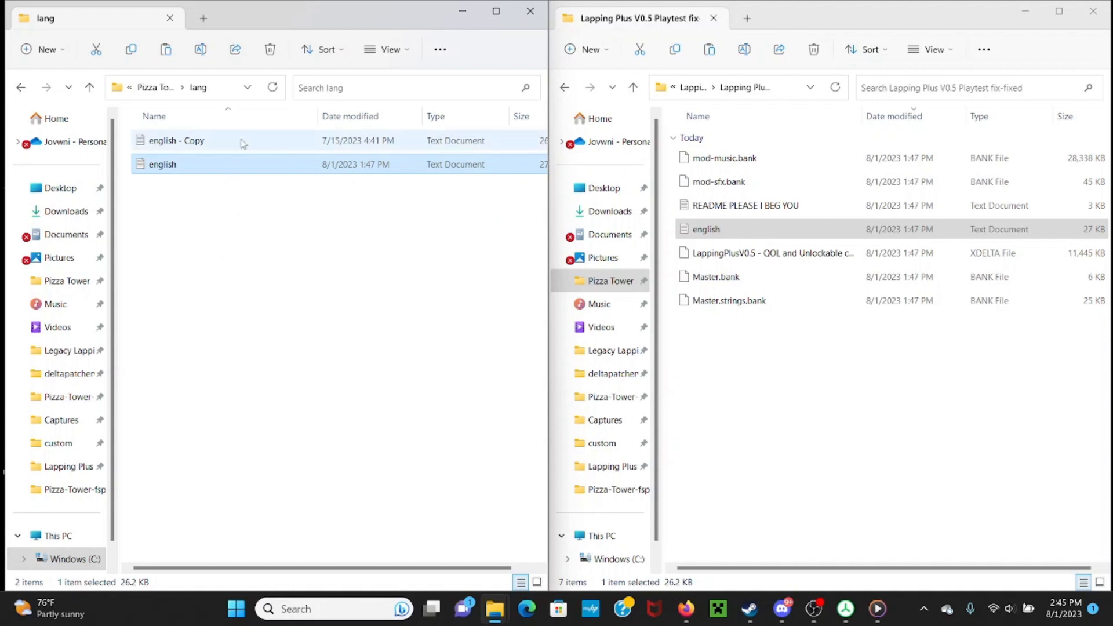
{"action": "left_click", "coordinate": [238, 250]}
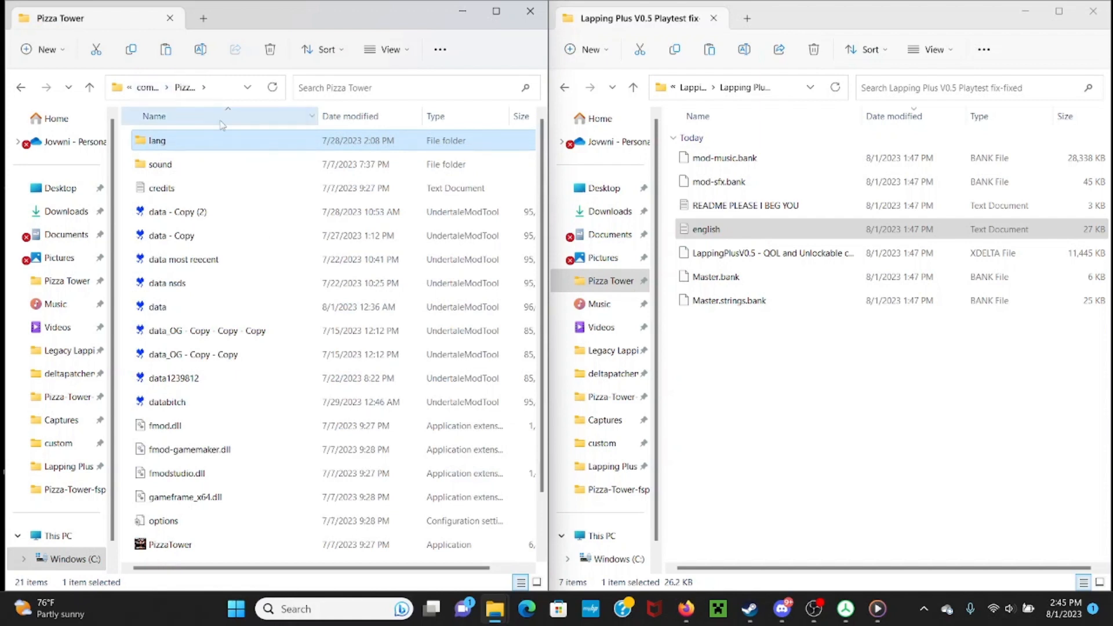
{"action": "mouse_move", "coordinate": [237, 134]}
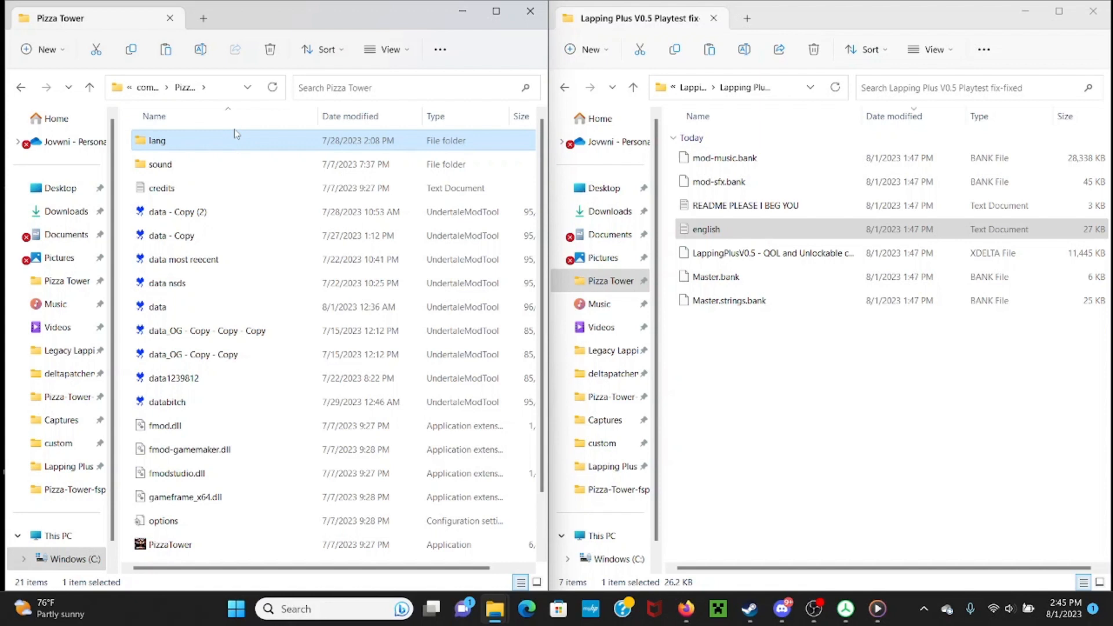
{"action": "mouse_move", "coordinate": [192, 283]}
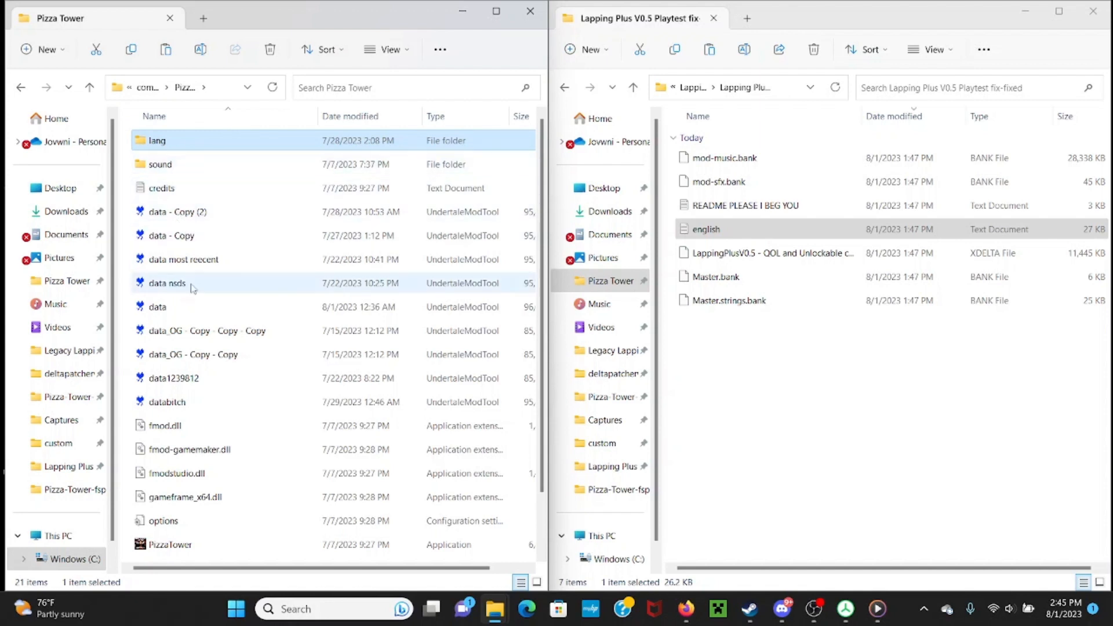
{"action": "mouse_move", "coordinate": [609, 235]}
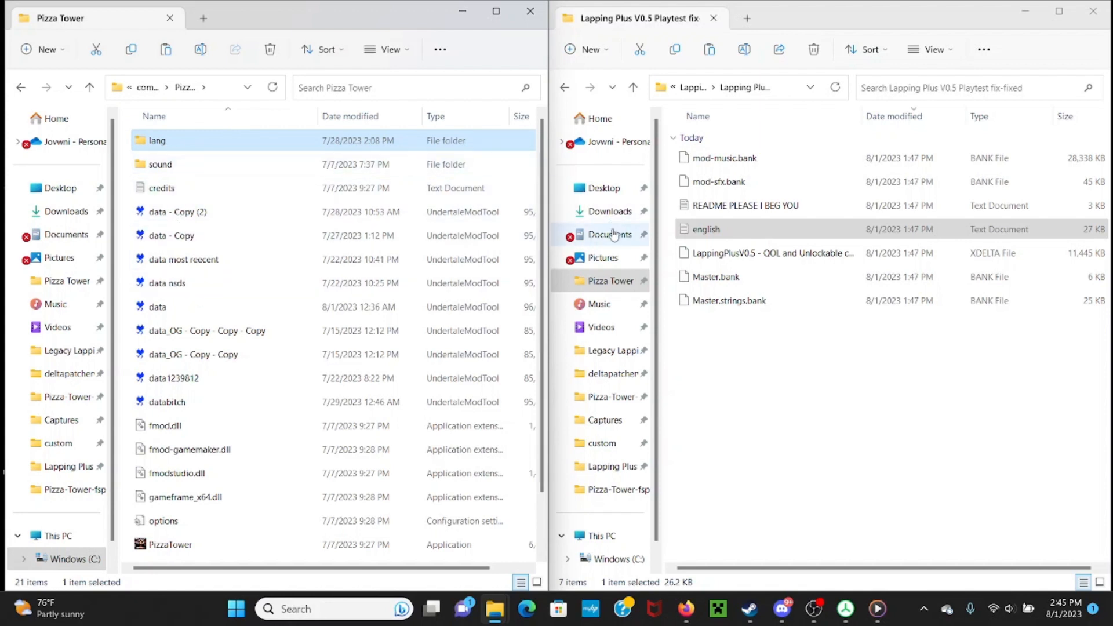
{"action": "mouse_move", "coordinate": [608, 373]}
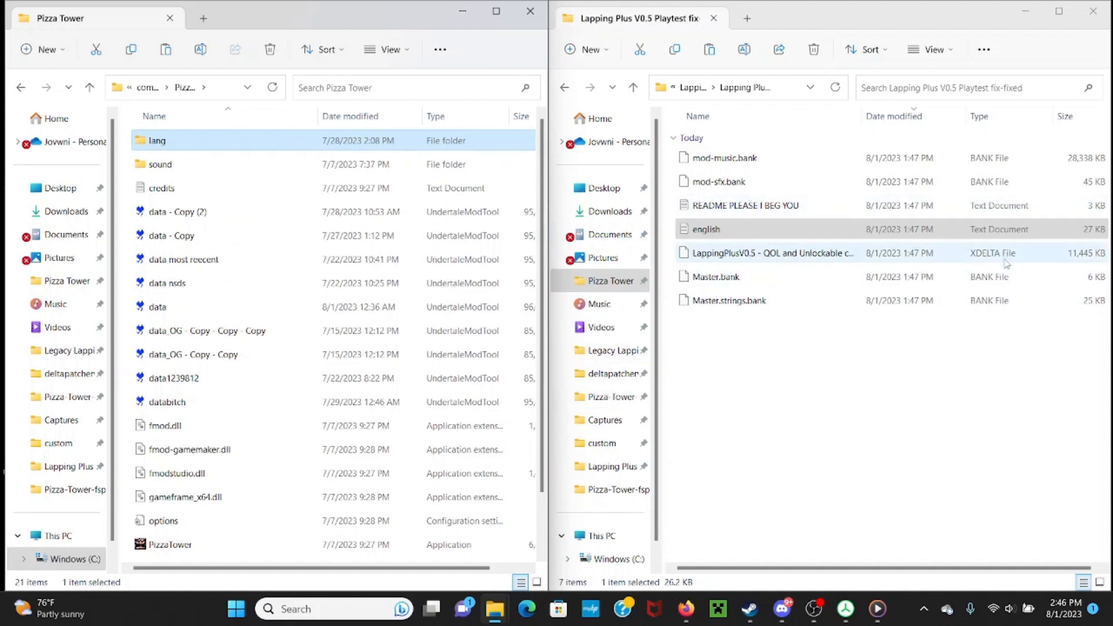
{"action": "mouse_move", "coordinate": [964, 277]}
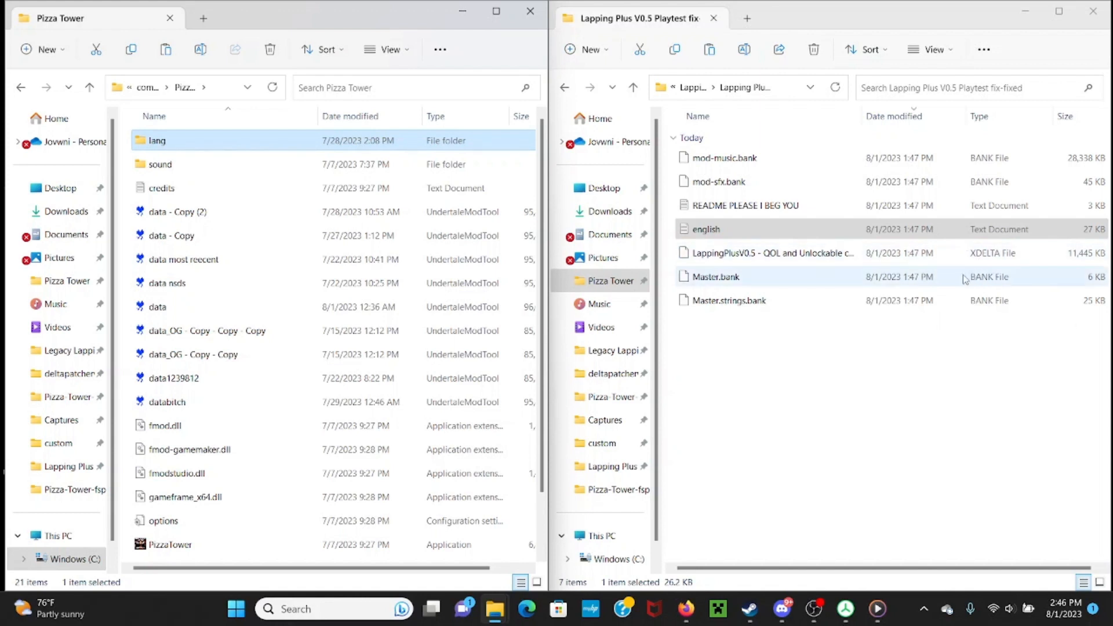
{"action": "left_click", "coordinate": [613, 373]}
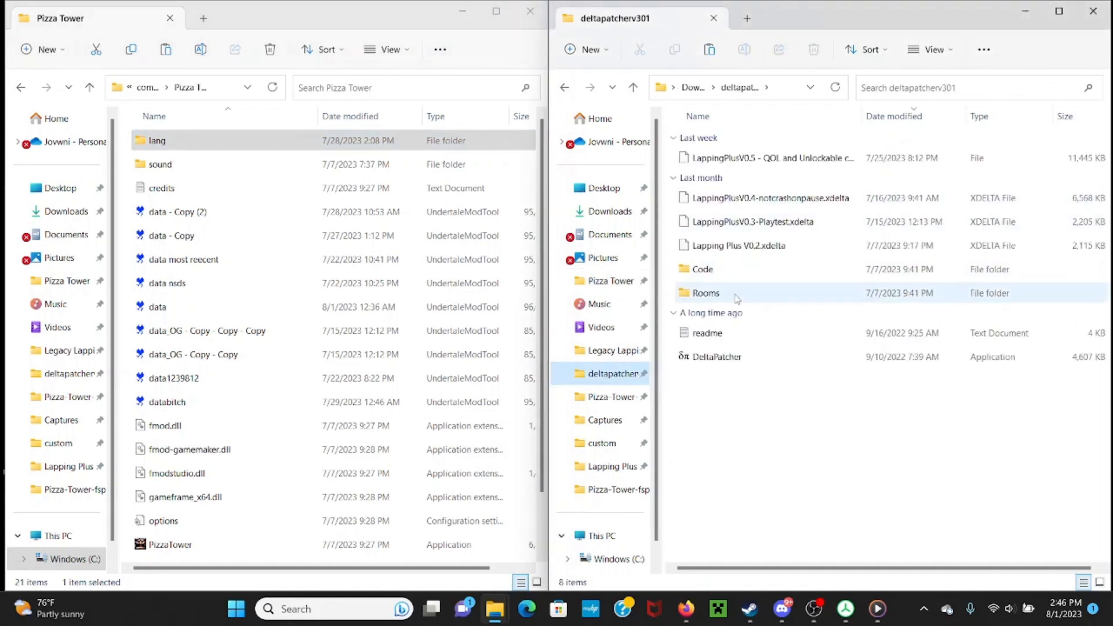
{"action": "mouse_move", "coordinate": [755, 330]}
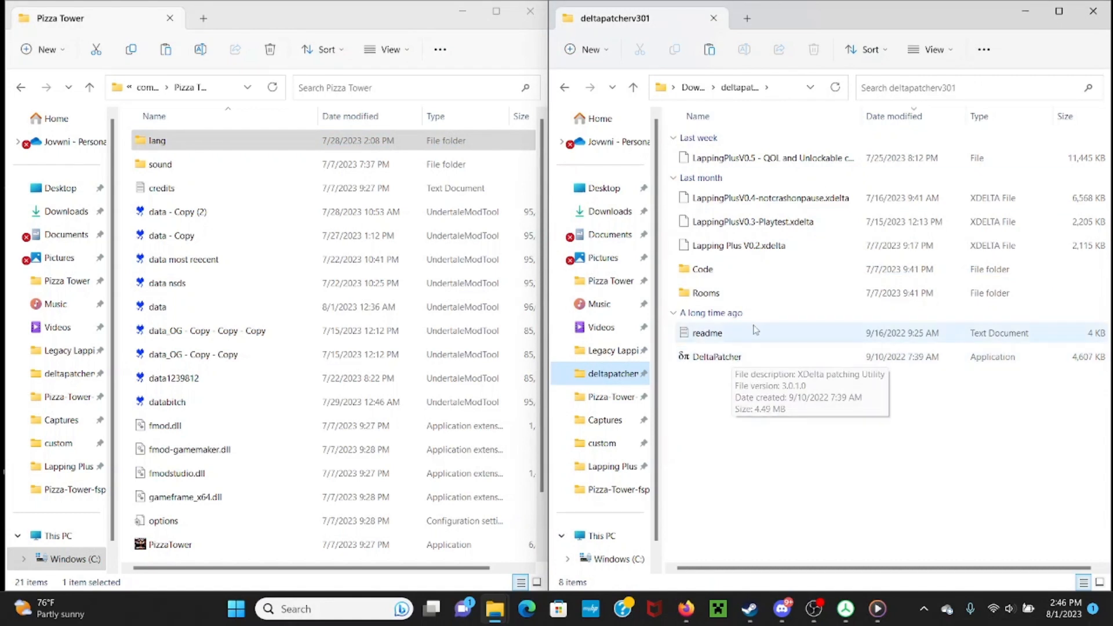
Launch DeltaPatcher.exe from the deltapatcher folder.
{"action": "double_click", "coordinate": [715, 356]}
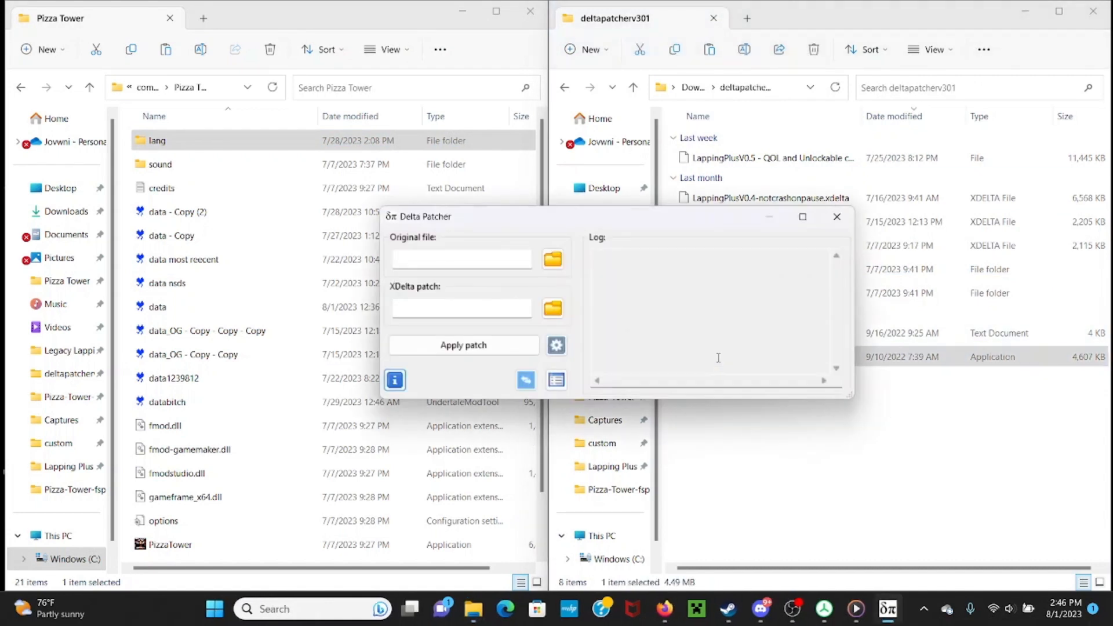
{"action": "mouse_move", "coordinate": [657, 344]}
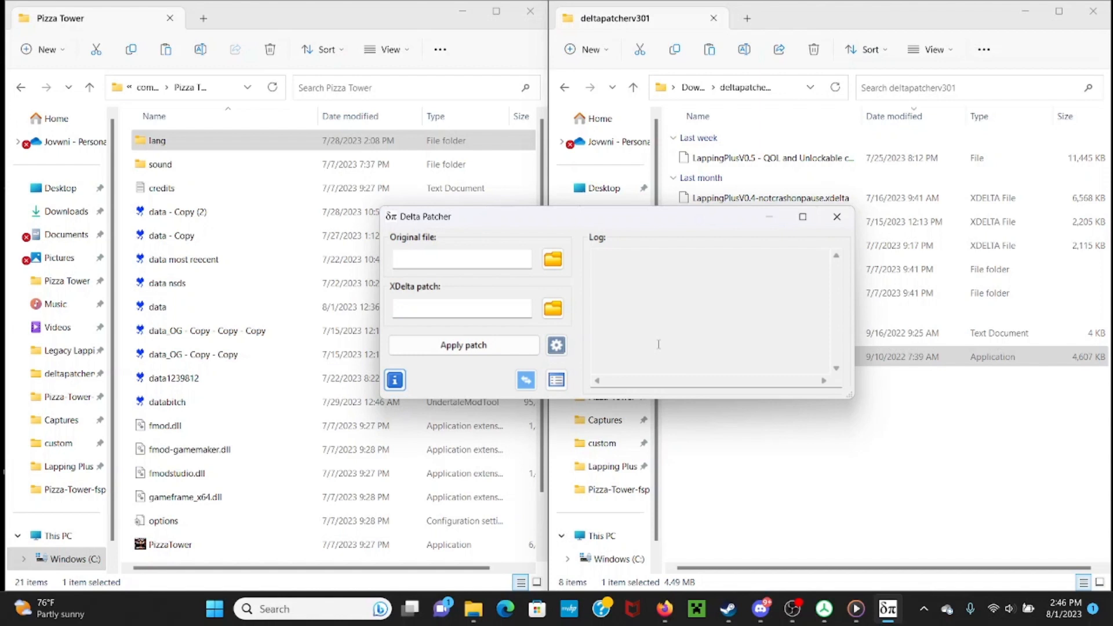
{"action": "mouse_move", "coordinate": [575, 272]}
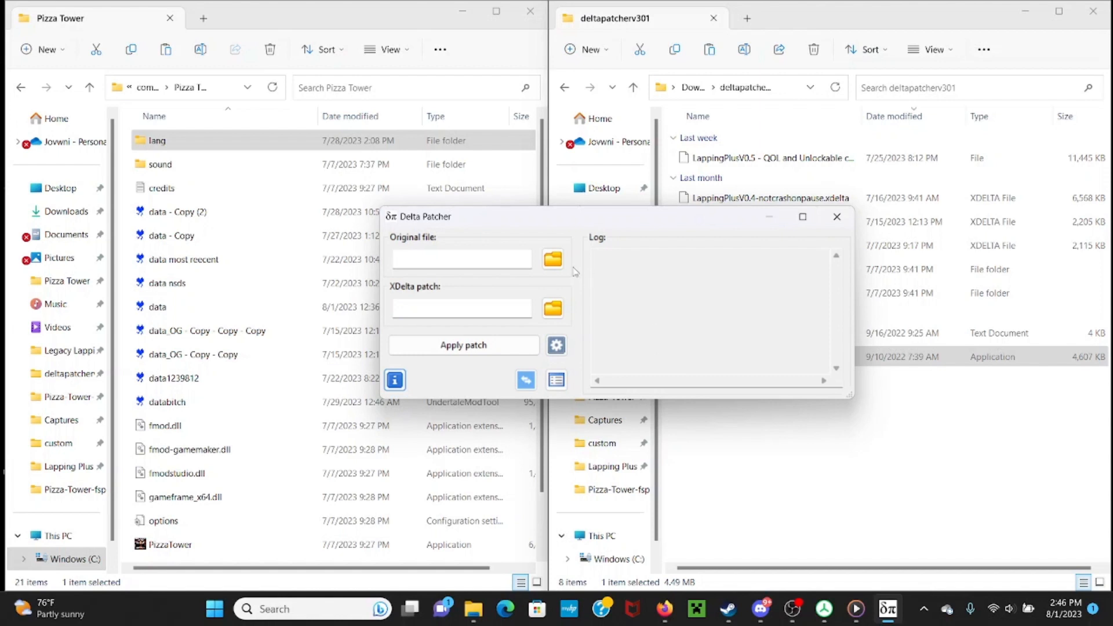
{"action": "mouse_move", "coordinate": [552, 259]}
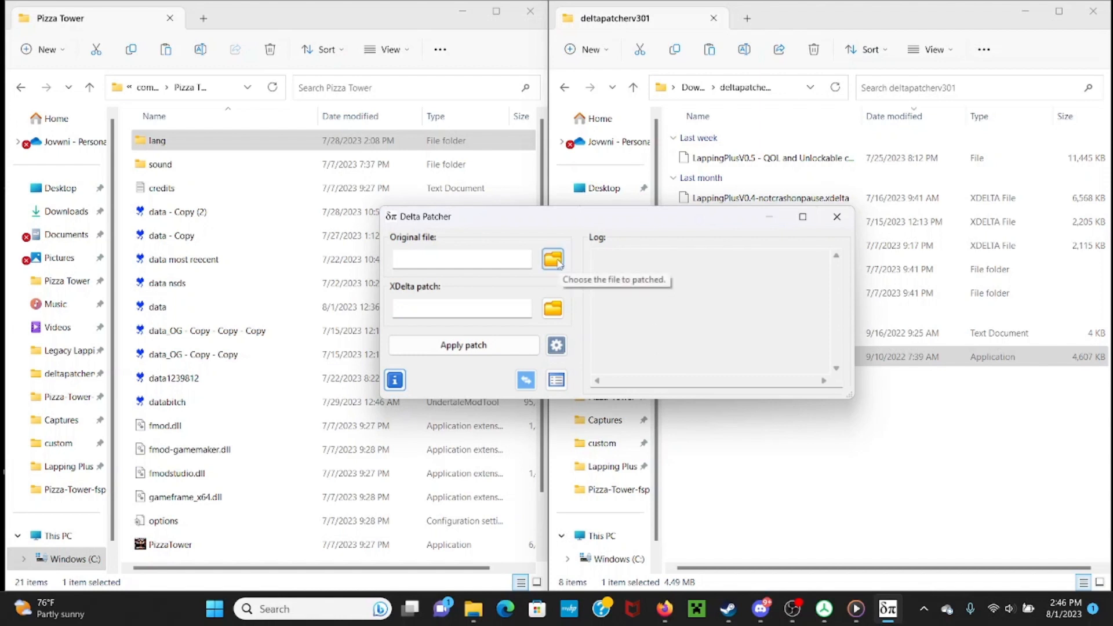
Set the original file to data_OG - Copy - Copy from the Pizza Tower game folder.
{"action": "left_click", "coordinate": [552, 258]}
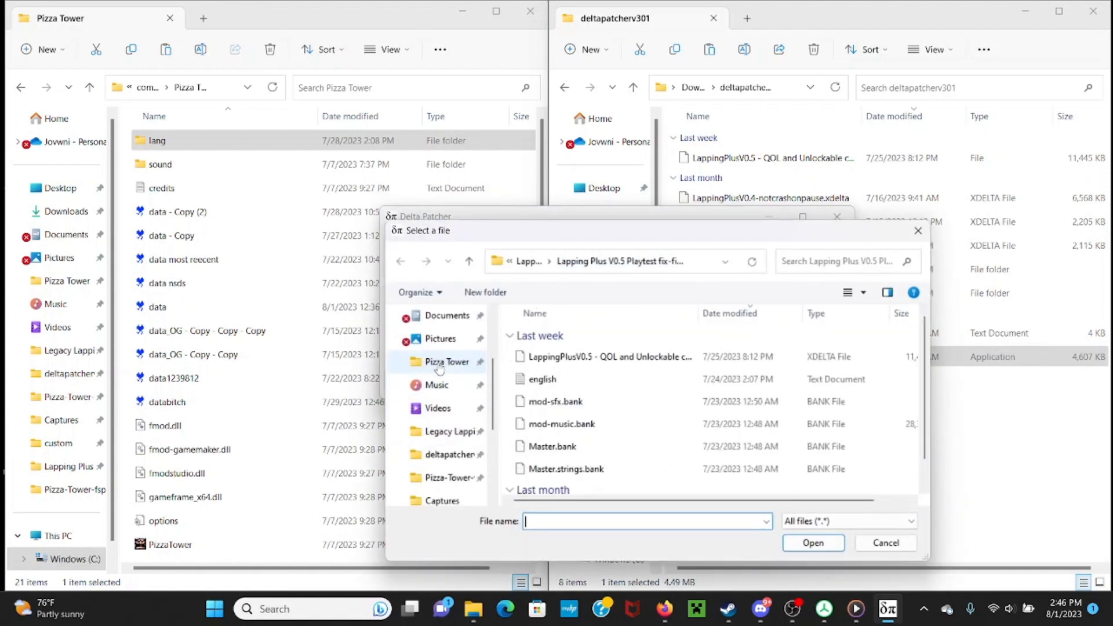
{"action": "left_click", "coordinate": [447, 362]}
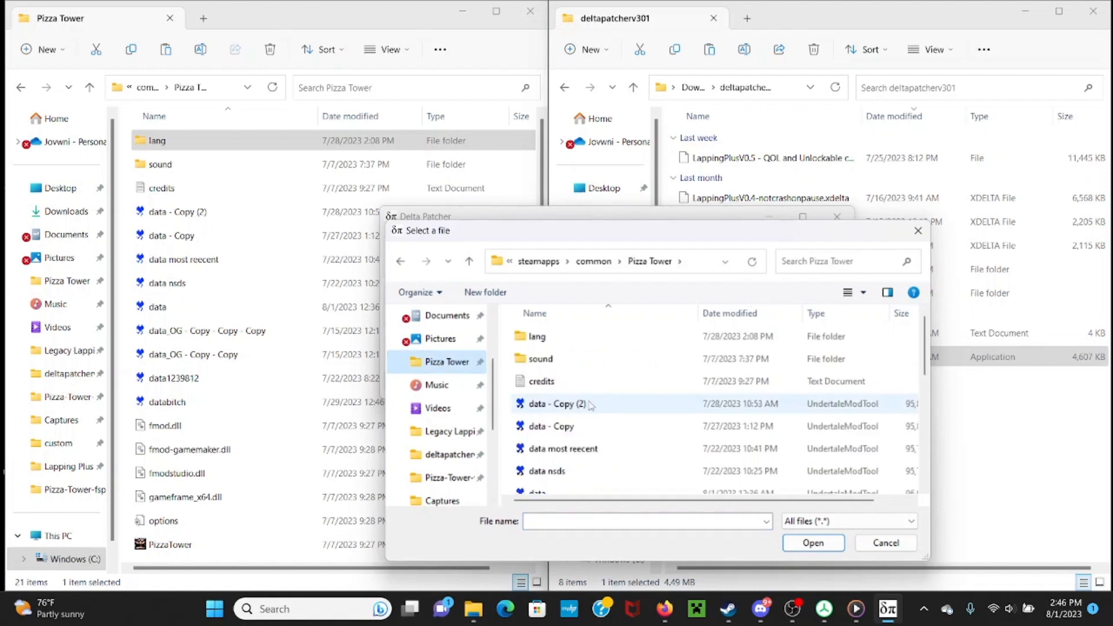
{"action": "scroll", "scroll_direction": "down", "scroll_amount": 3}
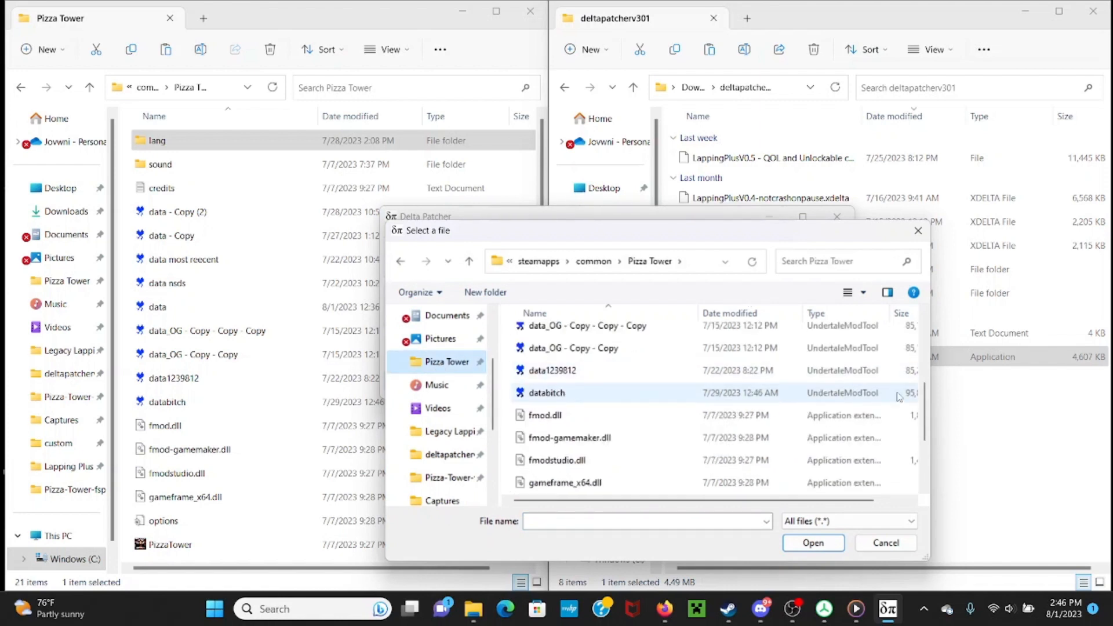
{"action": "scroll", "scroll_direction": "up", "scroll_amount": 3}
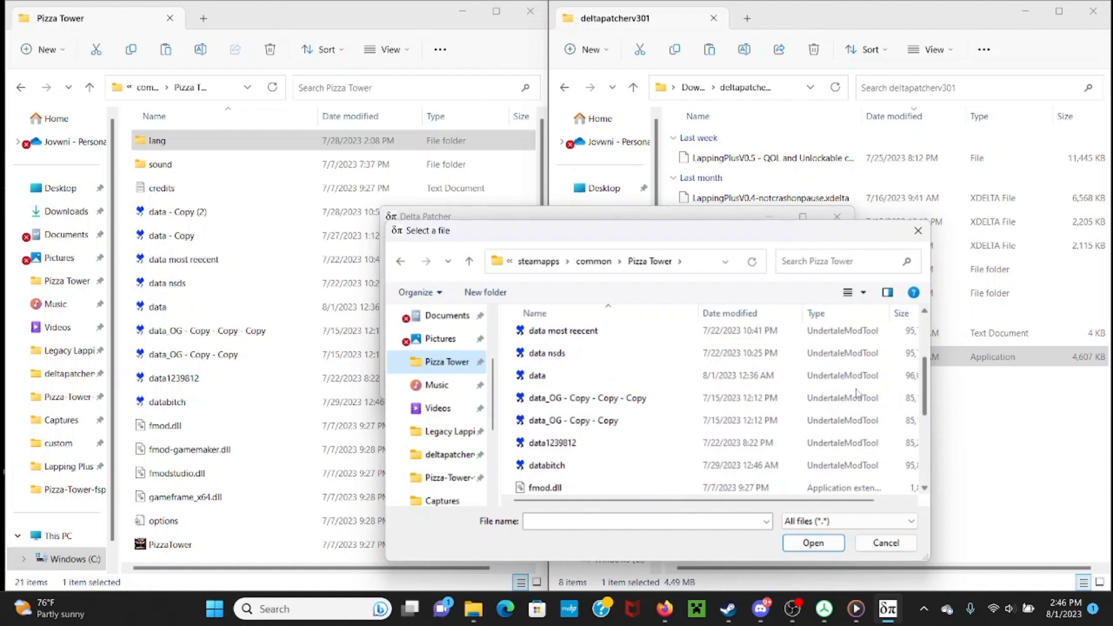
{"action": "left_click", "coordinate": [572, 420]}
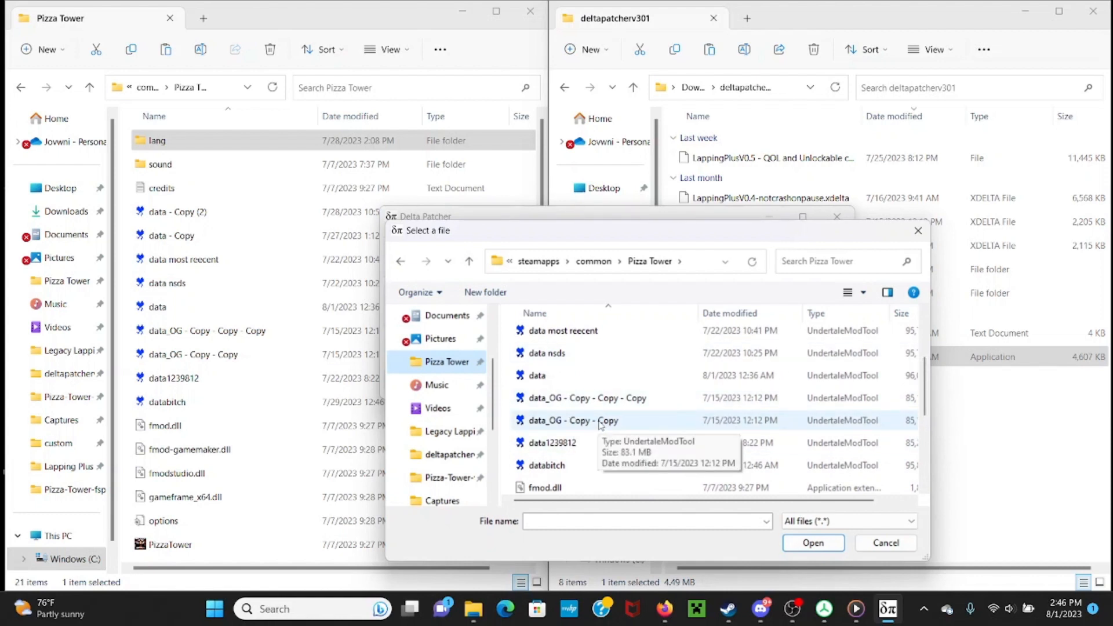
{"action": "mouse_move", "coordinate": [576, 443]}
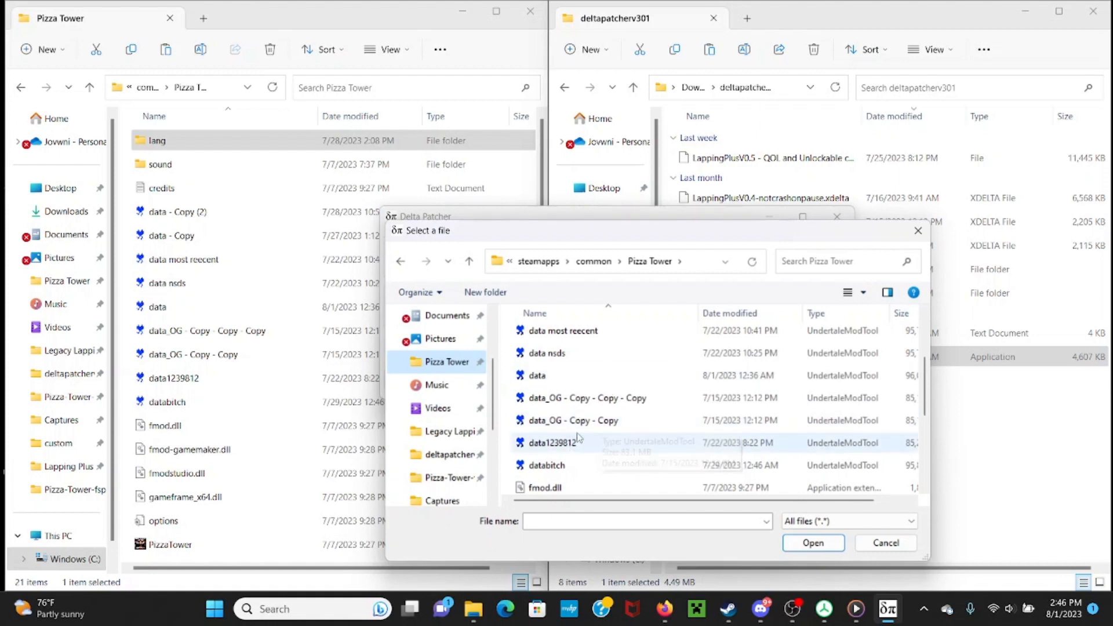
{"action": "mouse_move", "coordinate": [564, 420]}
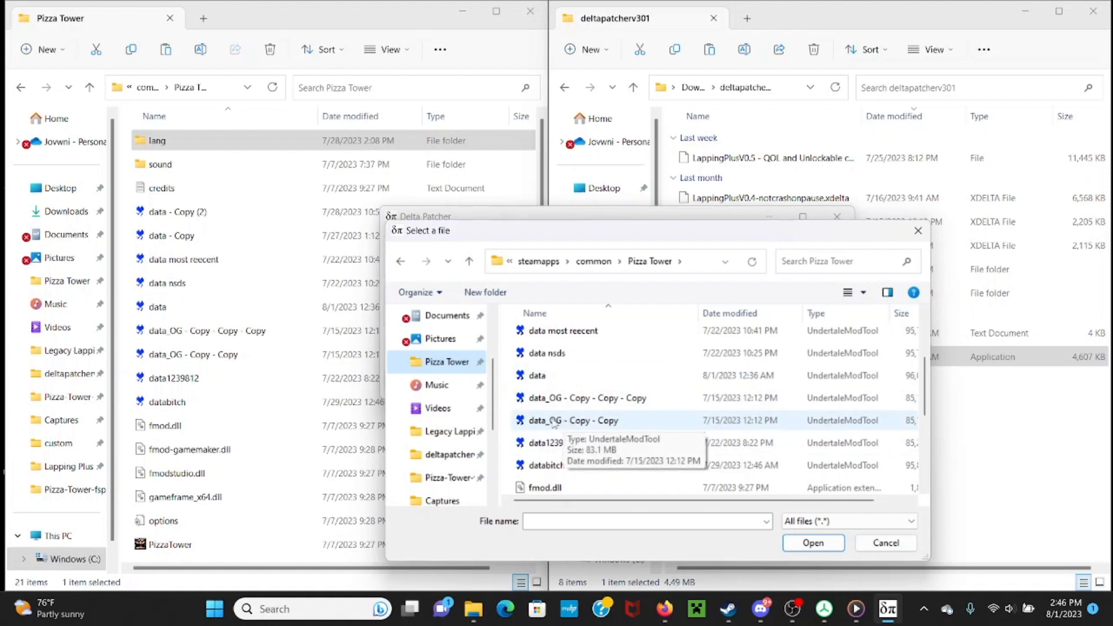
{"action": "left_click", "coordinate": [812, 542]}
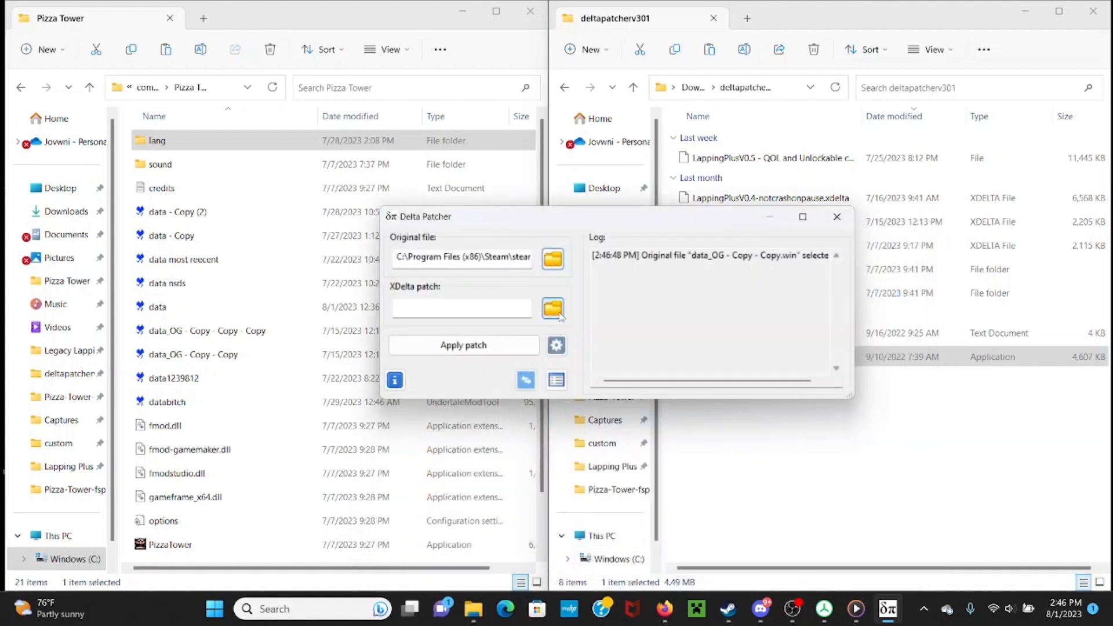
Browse for the xdelta patch and check the fix-fixed mod folder for it.
{"action": "left_click", "coordinate": [553, 309]}
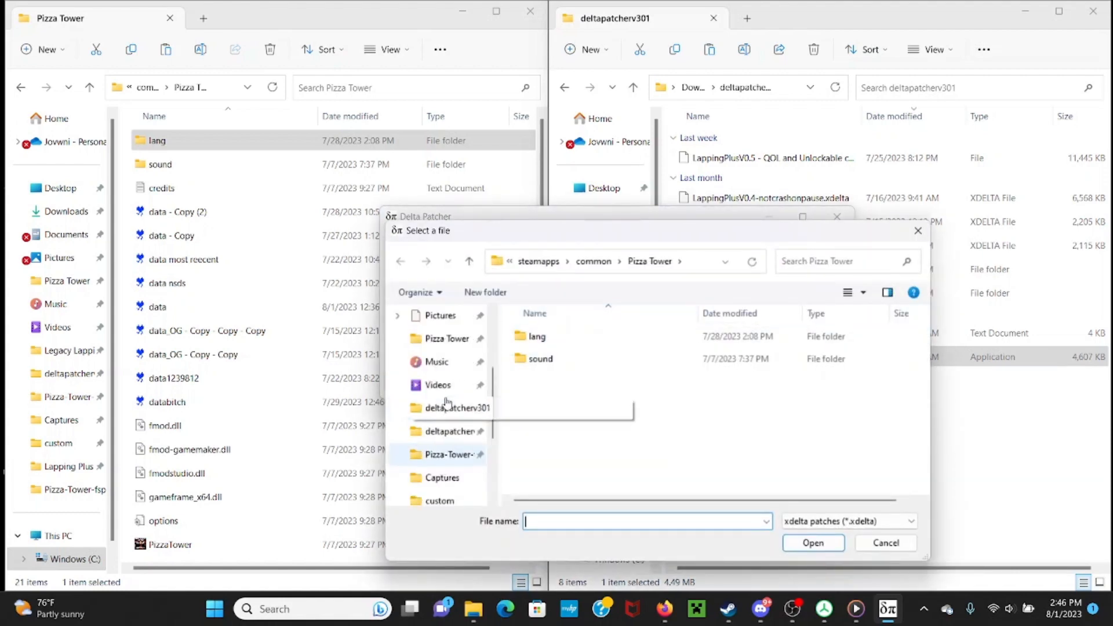
{"action": "scroll", "scroll_direction": "up", "scroll_amount": 3}
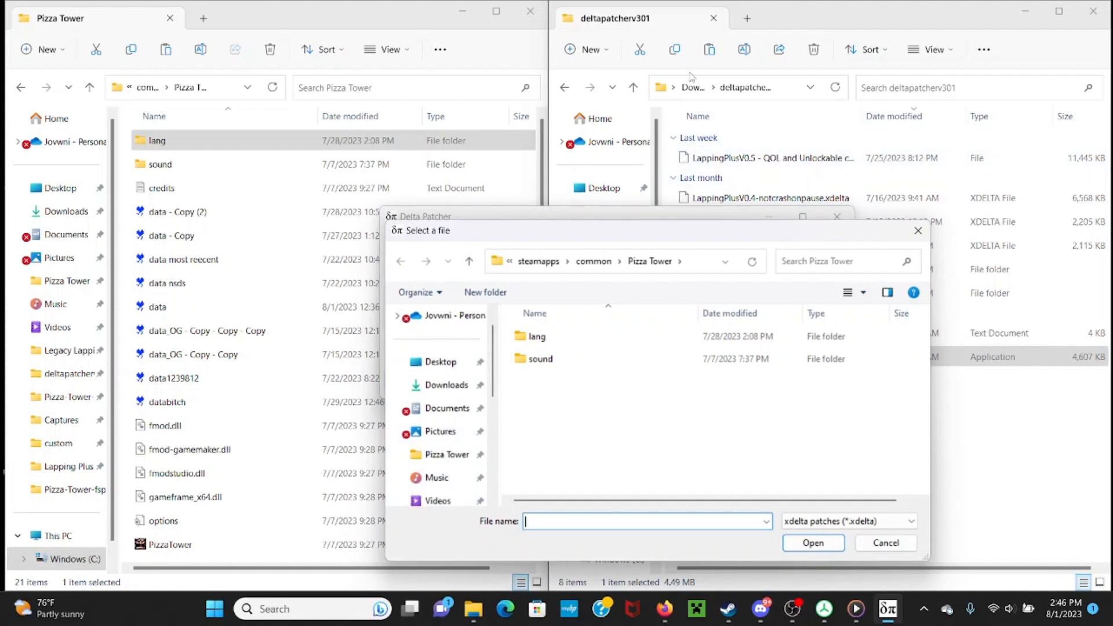
{"action": "left_click", "coordinate": [590, 88]}
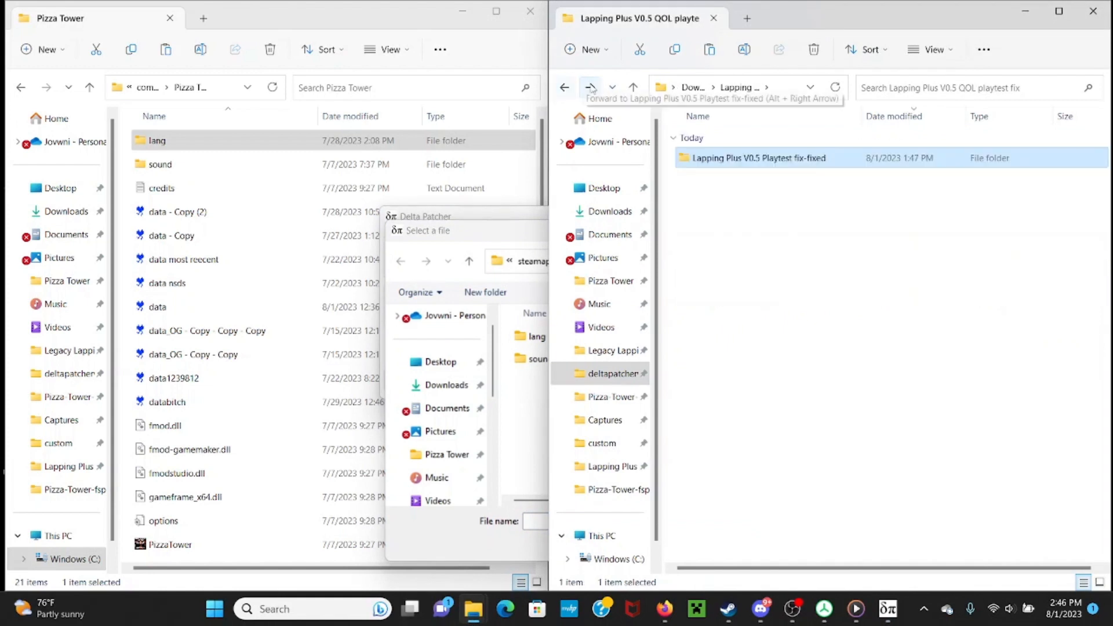
{"action": "double_click", "coordinate": [757, 157]}
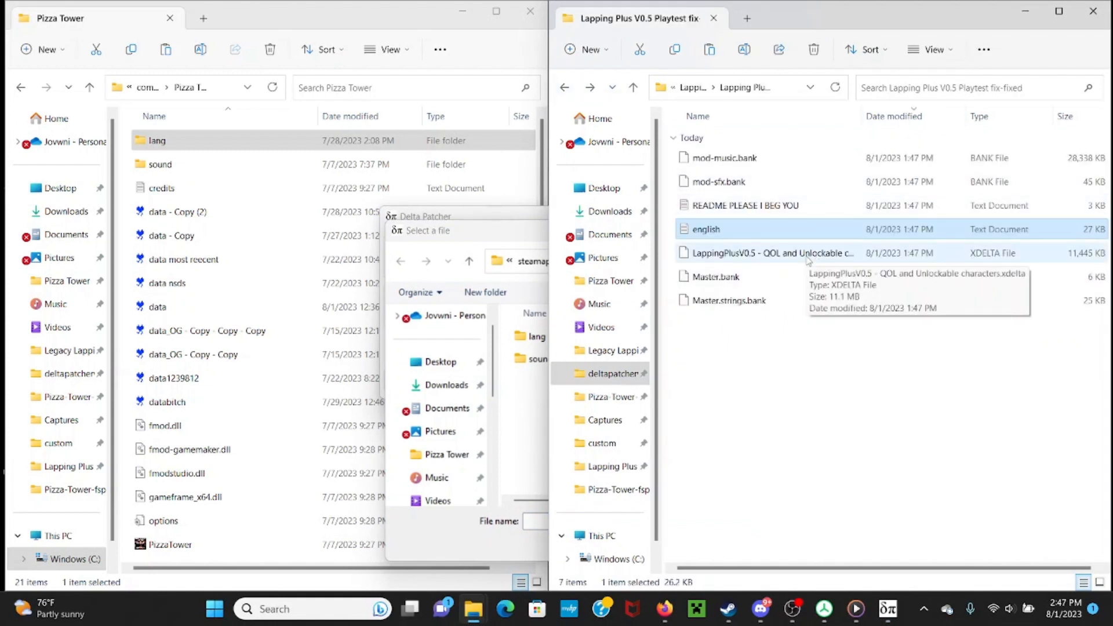
{"action": "left_click", "coordinate": [770, 253]}
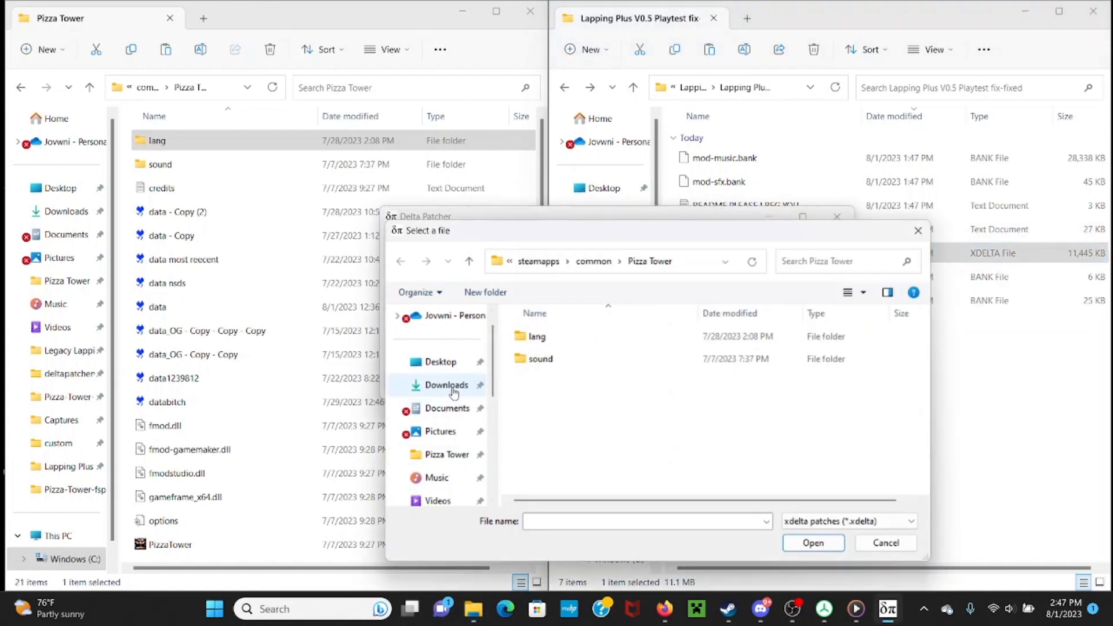
Pick the LappingPlusV0.5 QOL and Unlockable characters xdelta from the Downloads mod folder.
{"action": "left_click", "coordinate": [446, 384]}
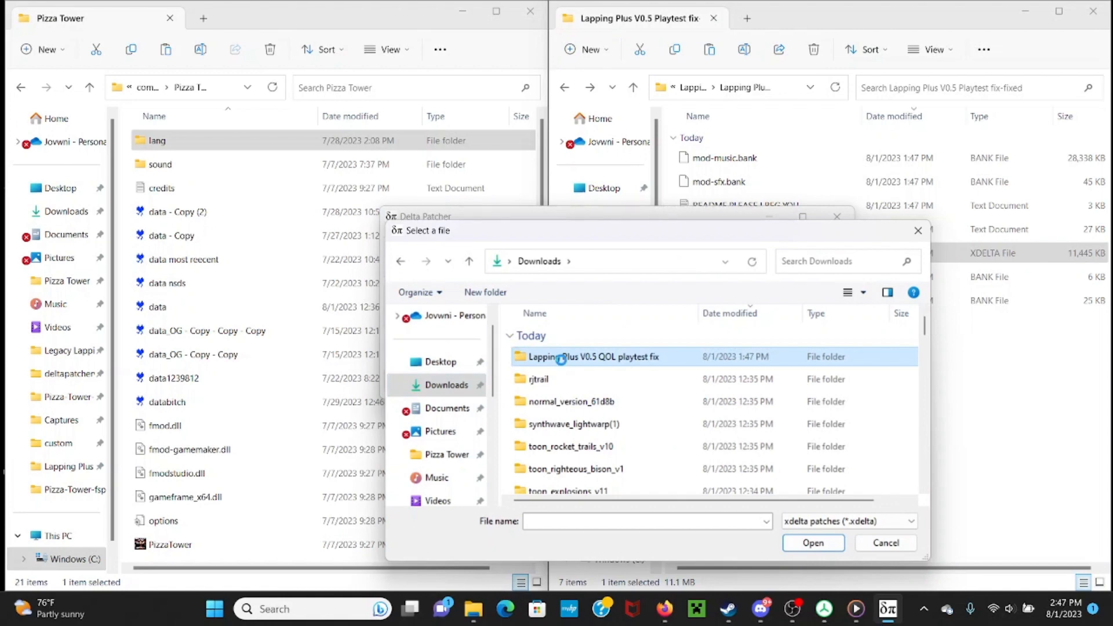
{"action": "double_click", "coordinate": [593, 357]}
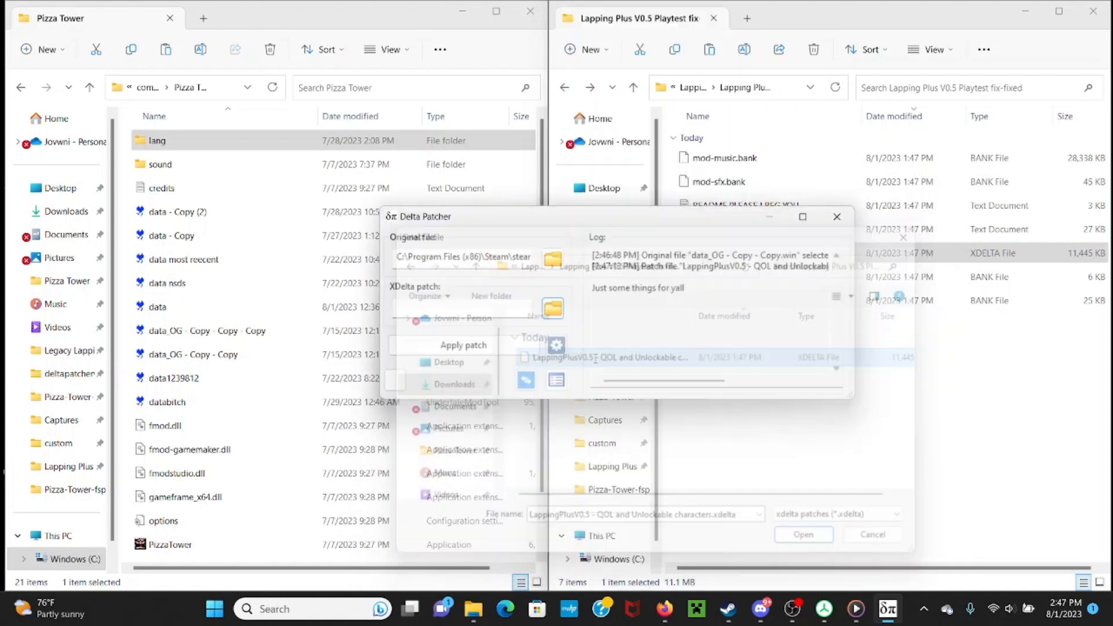
{"action": "left_click", "coordinate": [803, 535]}
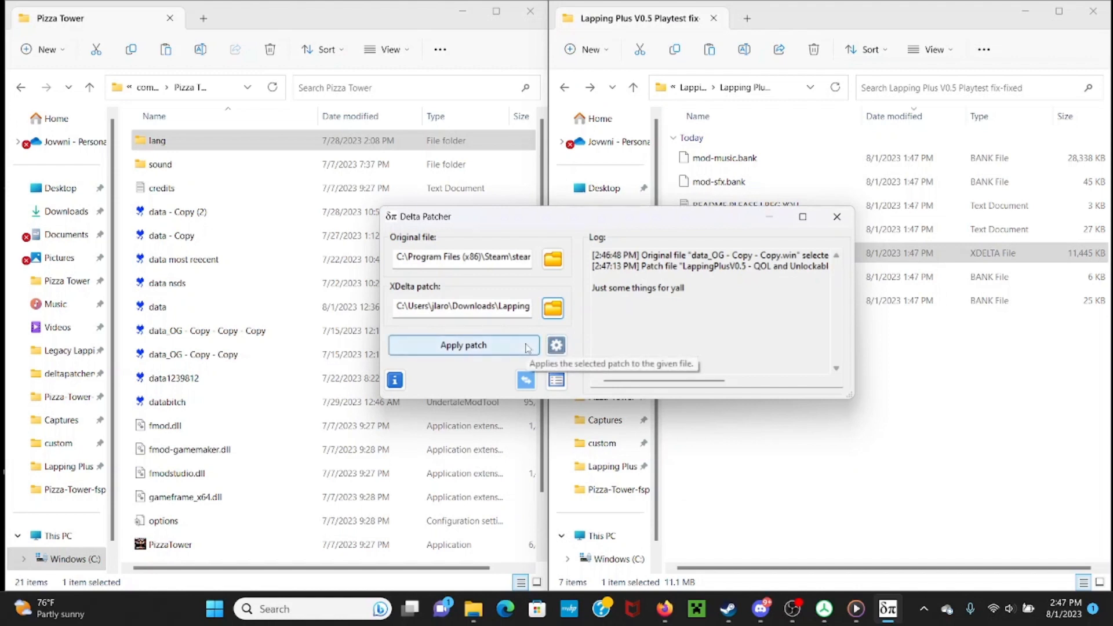
{"action": "mouse_move", "coordinate": [515, 361]}
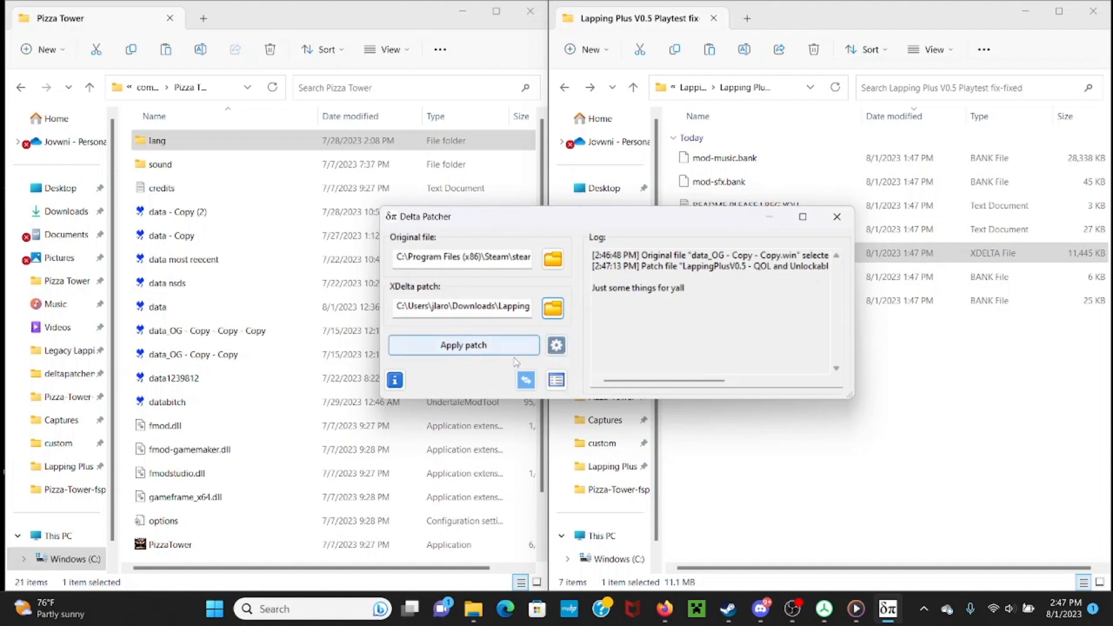
{"action": "mouse_move", "coordinate": [586, 353]}
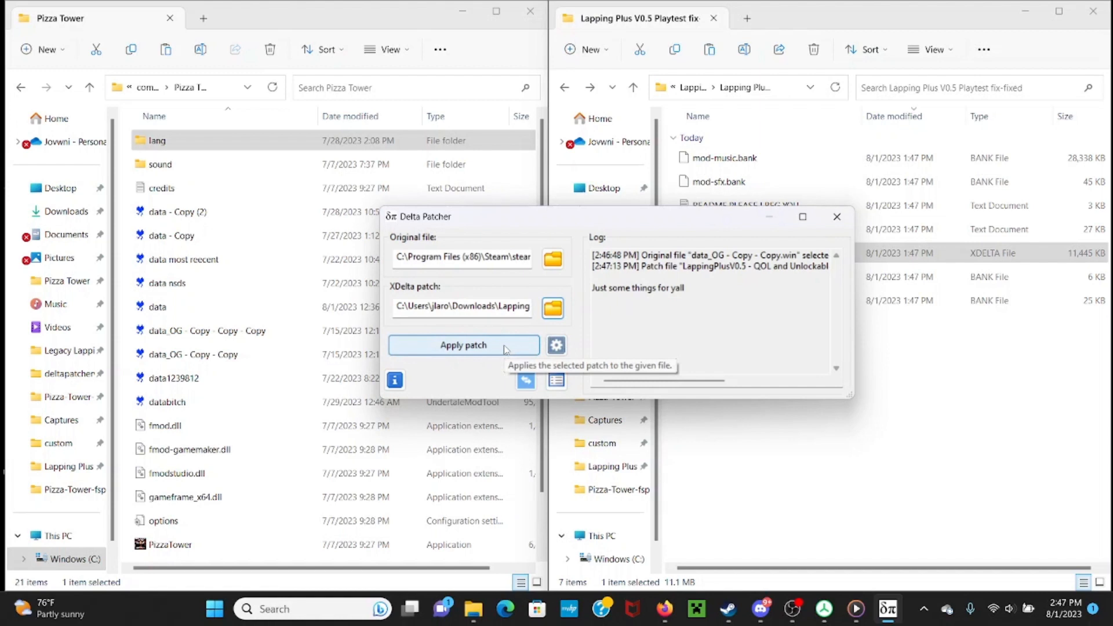
{"action": "mouse_move", "coordinate": [465, 376]}
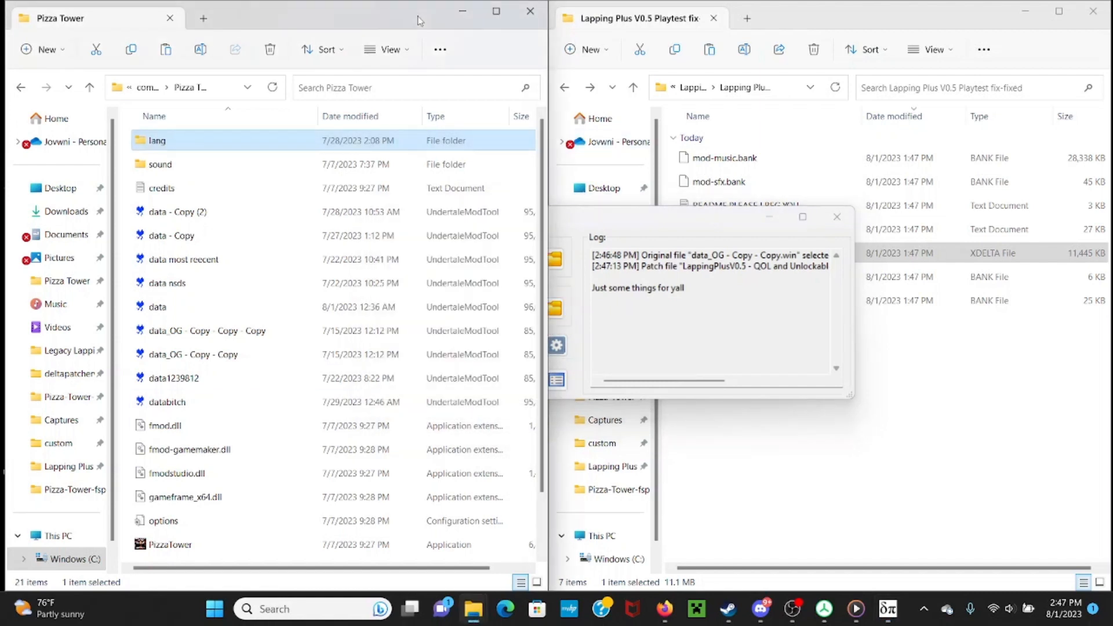
{"action": "mouse_move", "coordinate": [199, 306]}
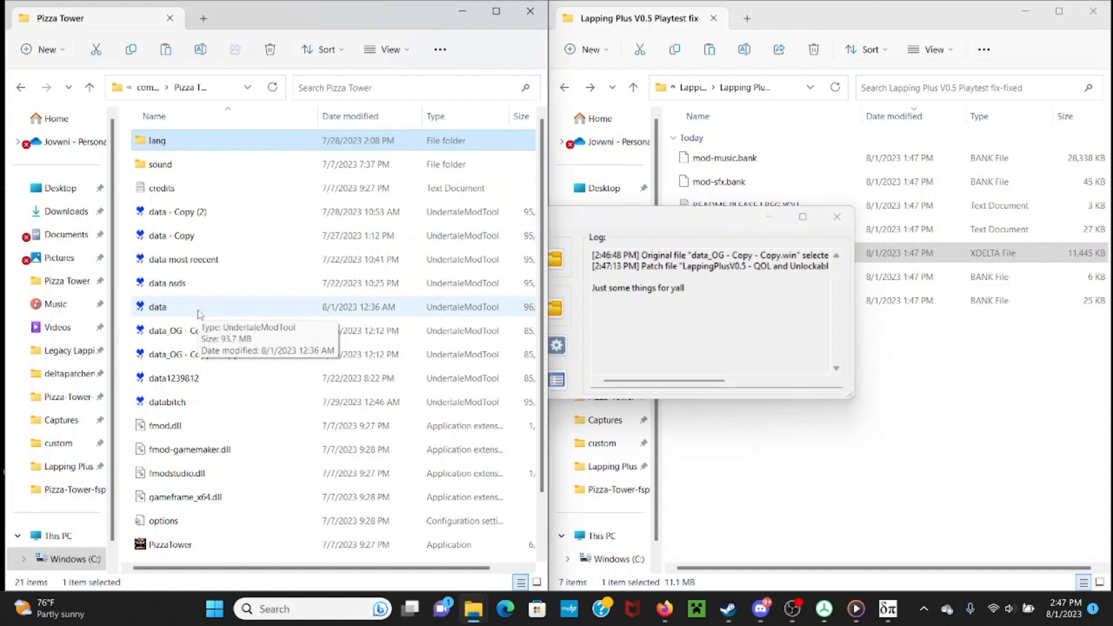
{"action": "mouse_move", "coordinate": [168, 337]}
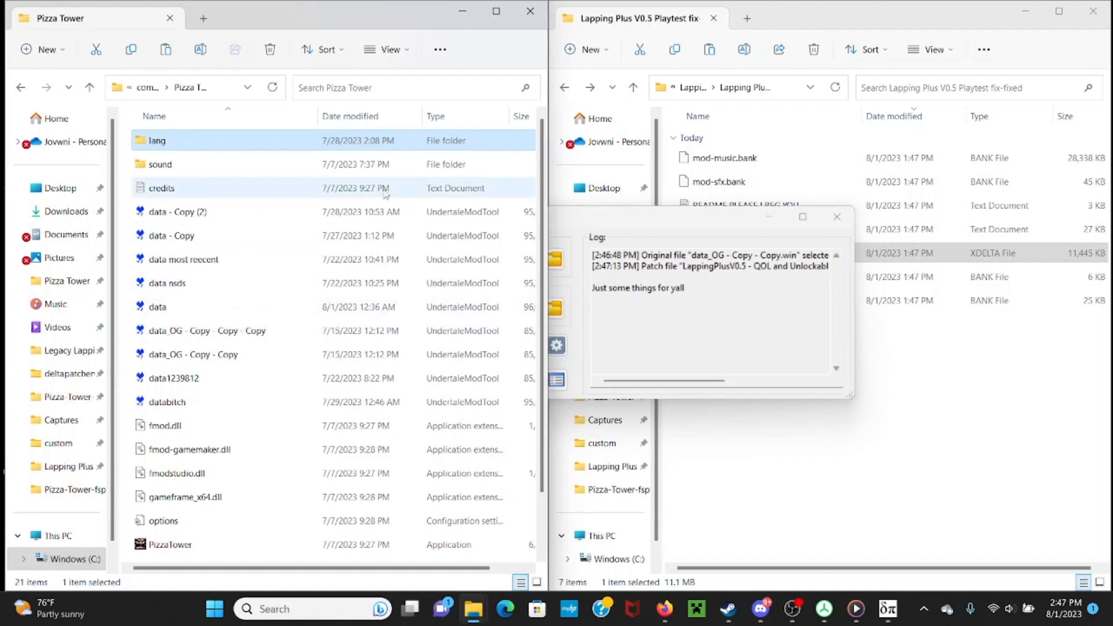
Bring the Pizza Tower File Explorer window back in front of Delta Patcher.
{"action": "left_click", "coordinate": [169, 544]}
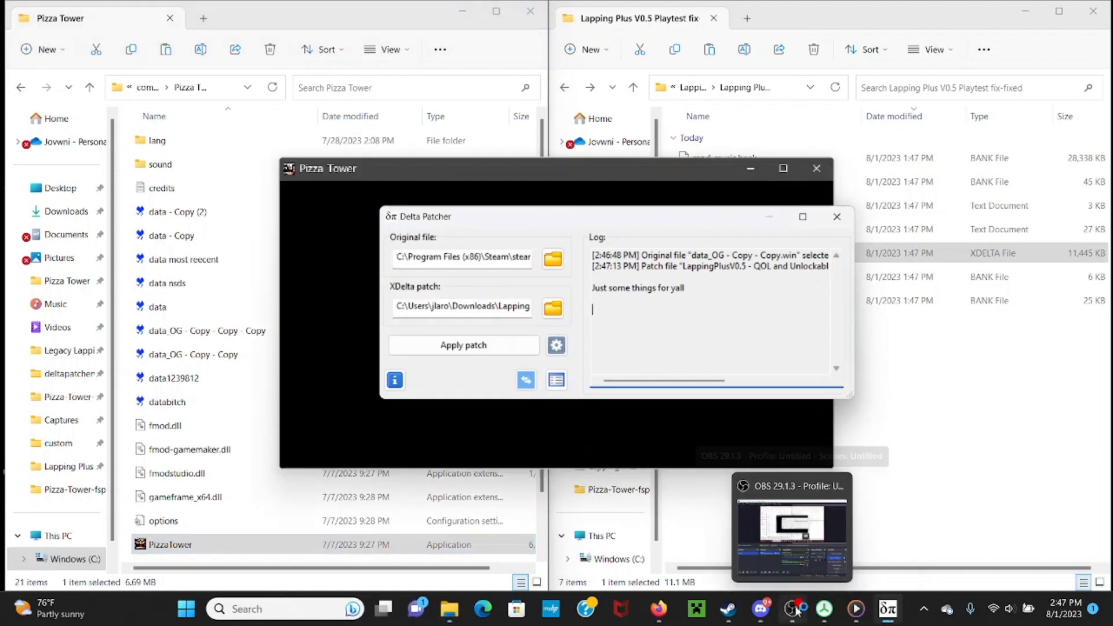
{"action": "mouse_move", "coordinate": [823, 609]}
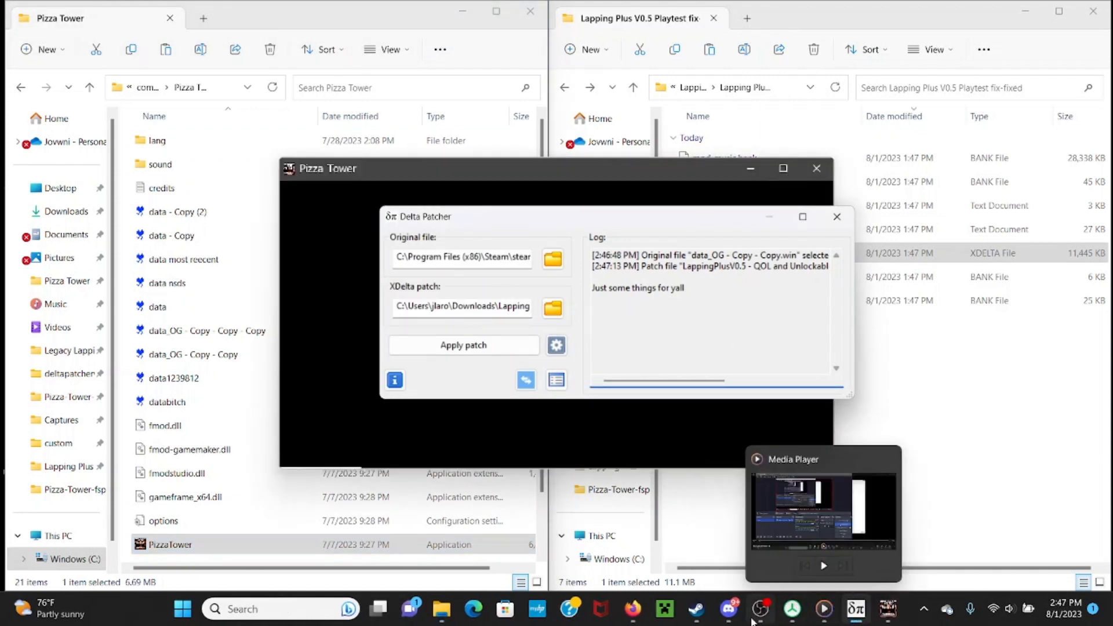
Bring the OBS Studio recording window to the front from the taskbar.
{"action": "left_click", "coordinate": [759, 609]}
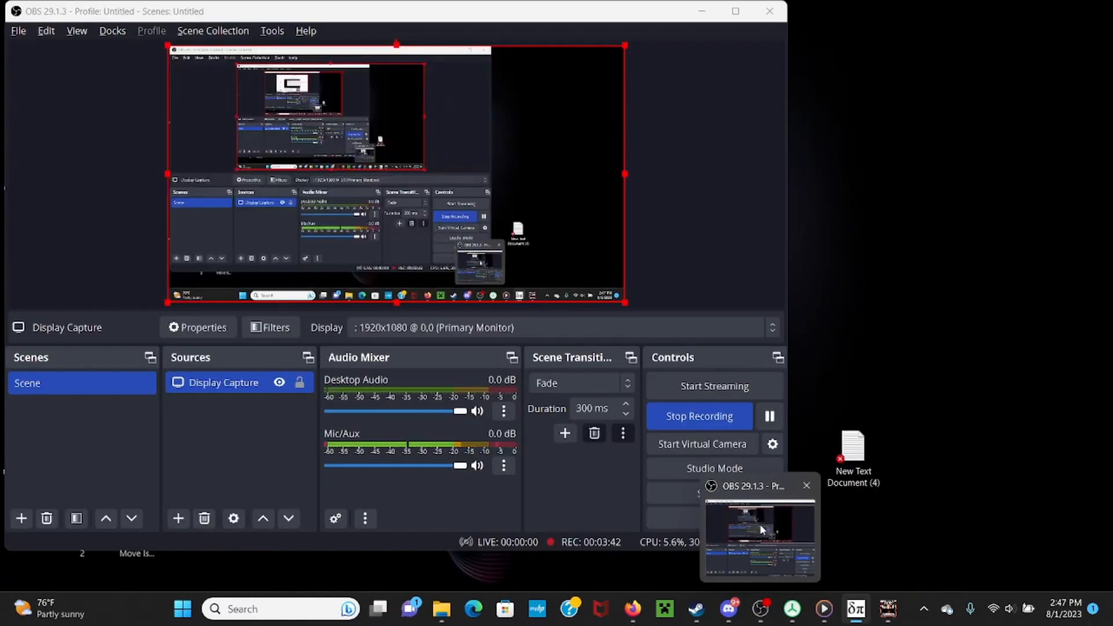